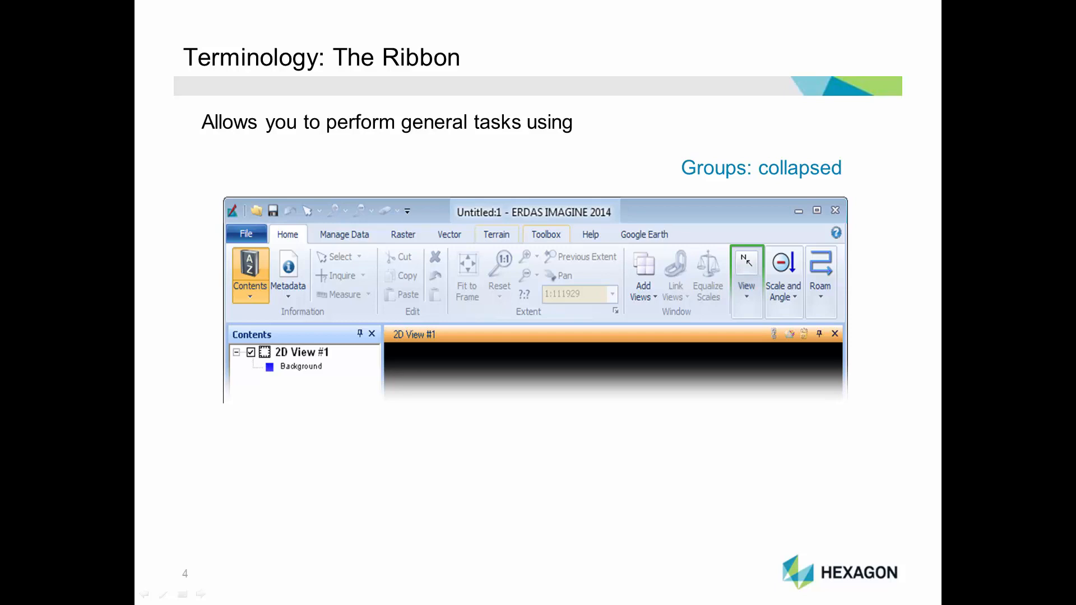
# Reveal the expanded View group and Add Views menu examples, then advance to ERDAS IMAGINE 2014.
pyautogui.click(746, 274)
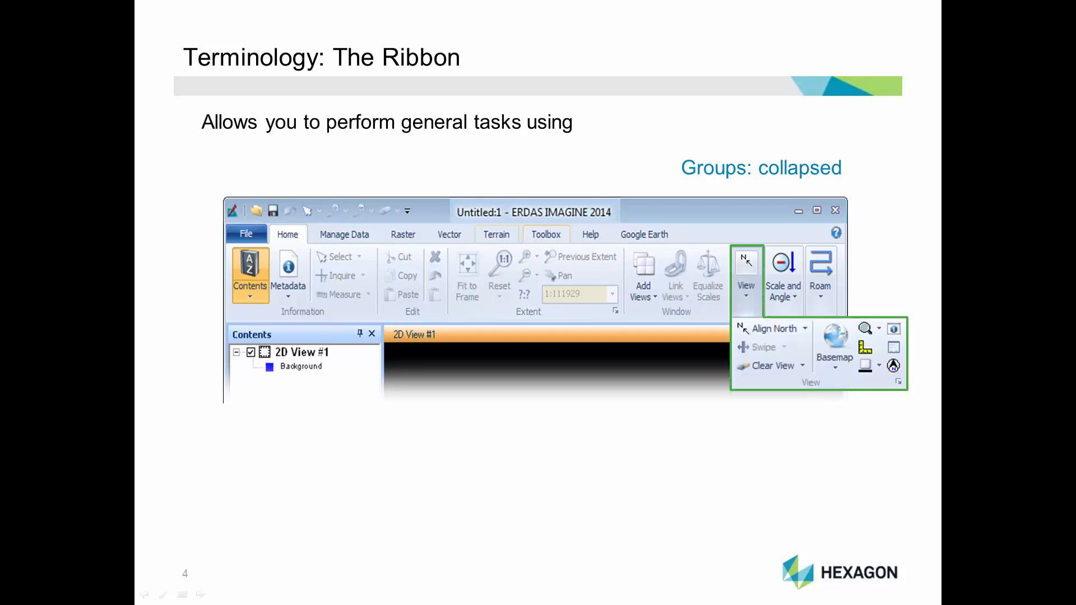
pyautogui.click(641, 281)
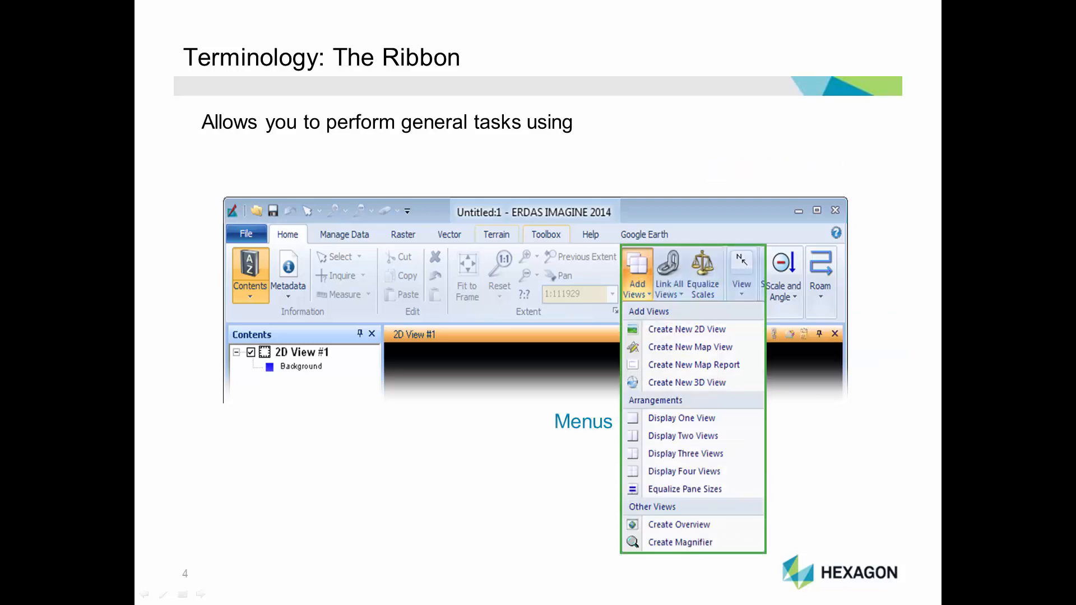
pyautogui.click(341, 276)
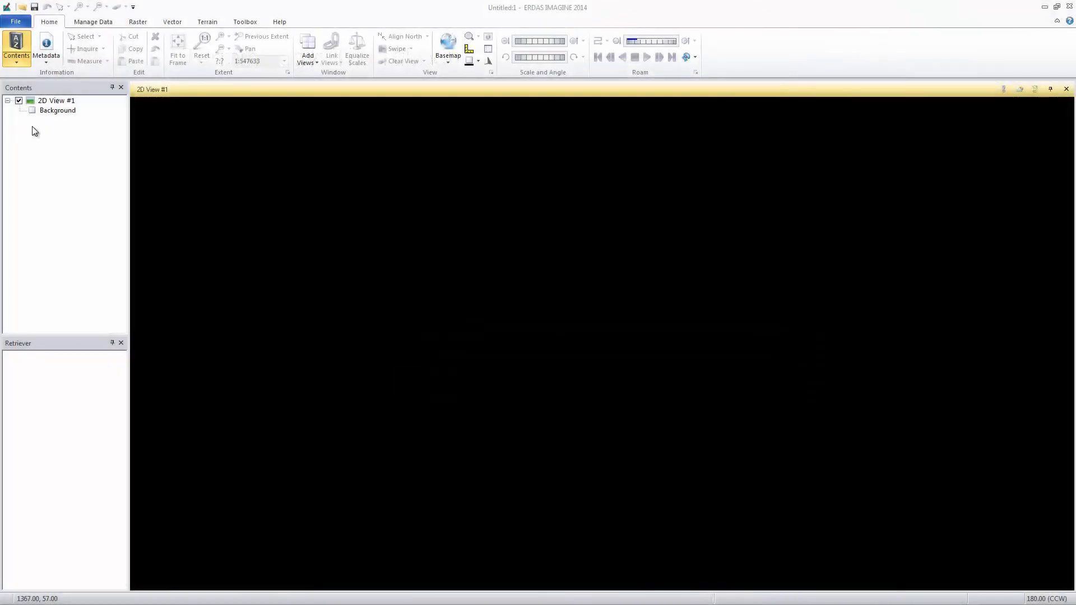
# Start opening a raster layer from the File menu.
pyautogui.click(15, 21)
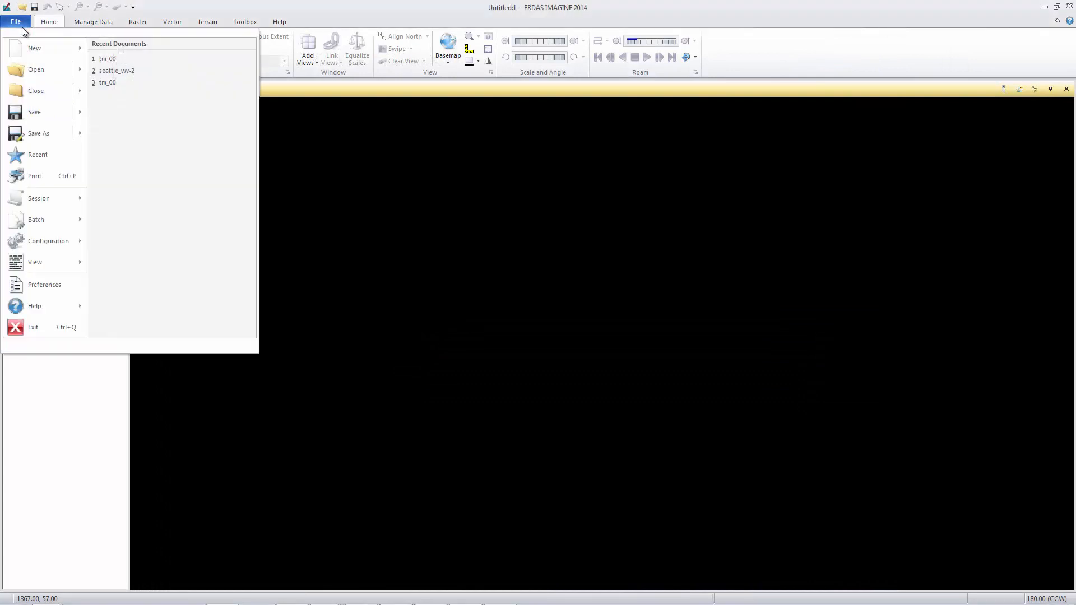
pyautogui.click(36, 70)
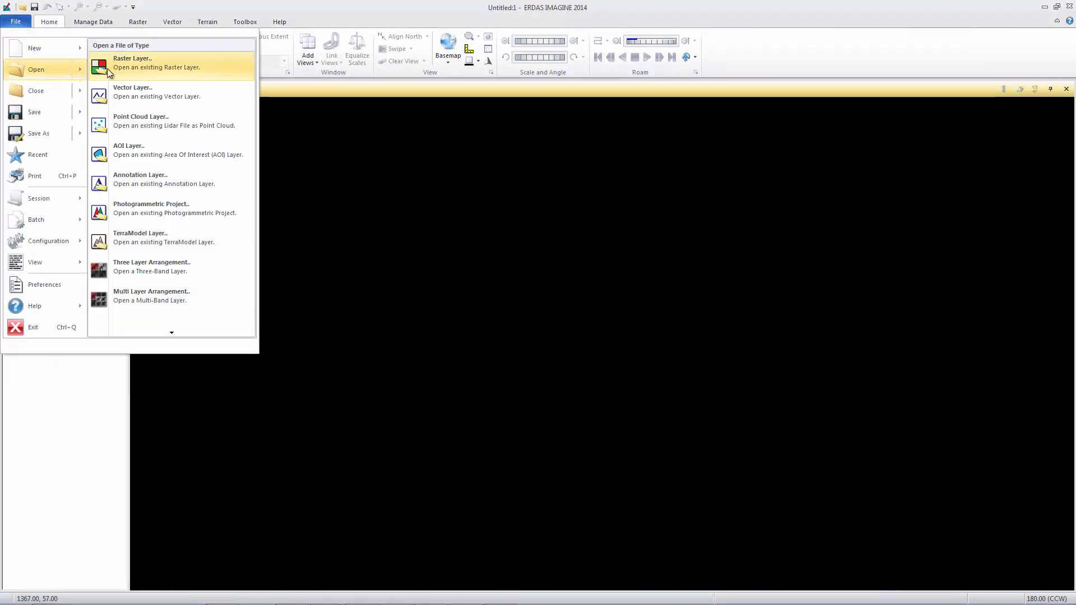
pyautogui.click(133, 62)
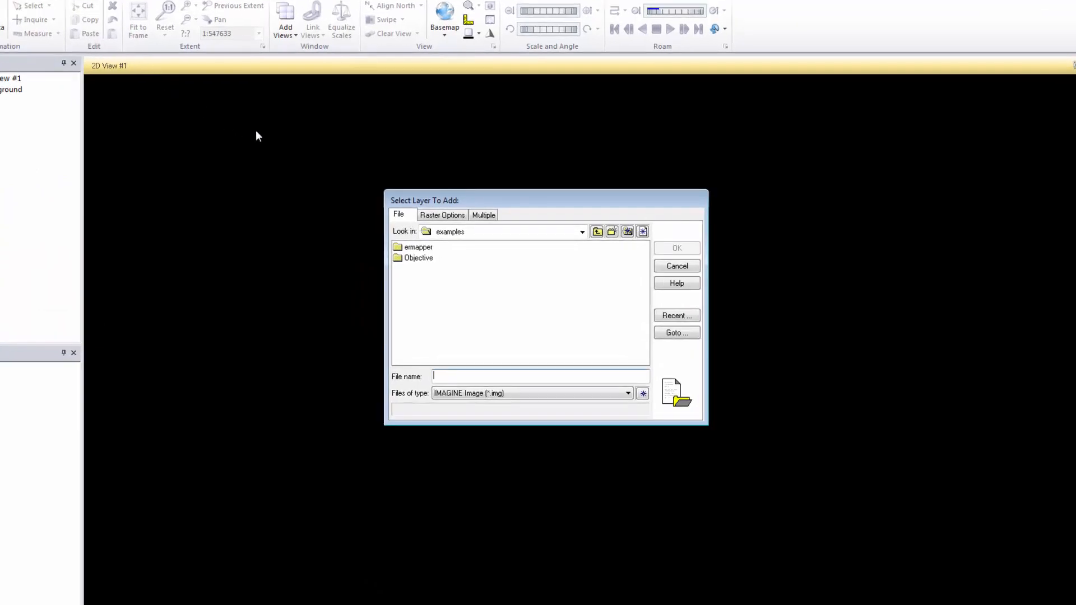
# Browse to C:\IMAGINE Data and select the Landsat image tm_00.img.
pyautogui.click(582, 231)
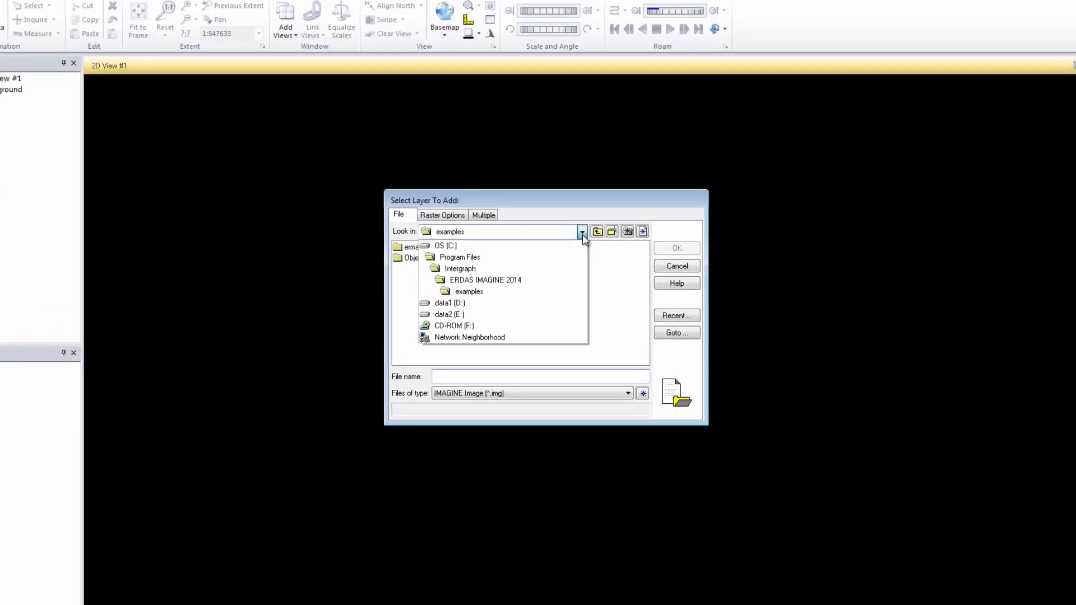
pyautogui.click(445, 246)
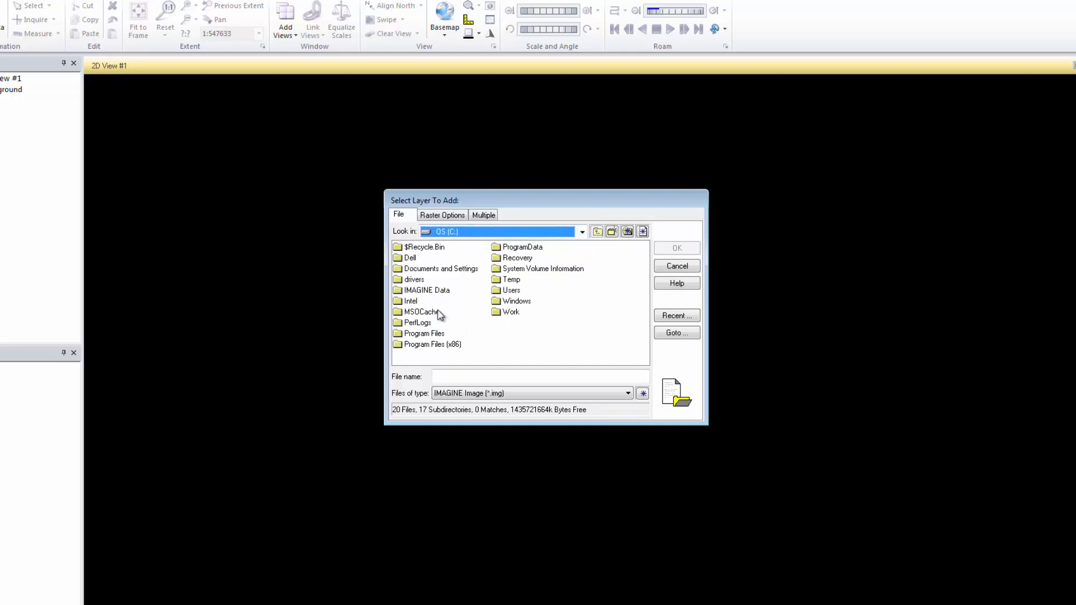
pyautogui.doubleClick(427, 289)
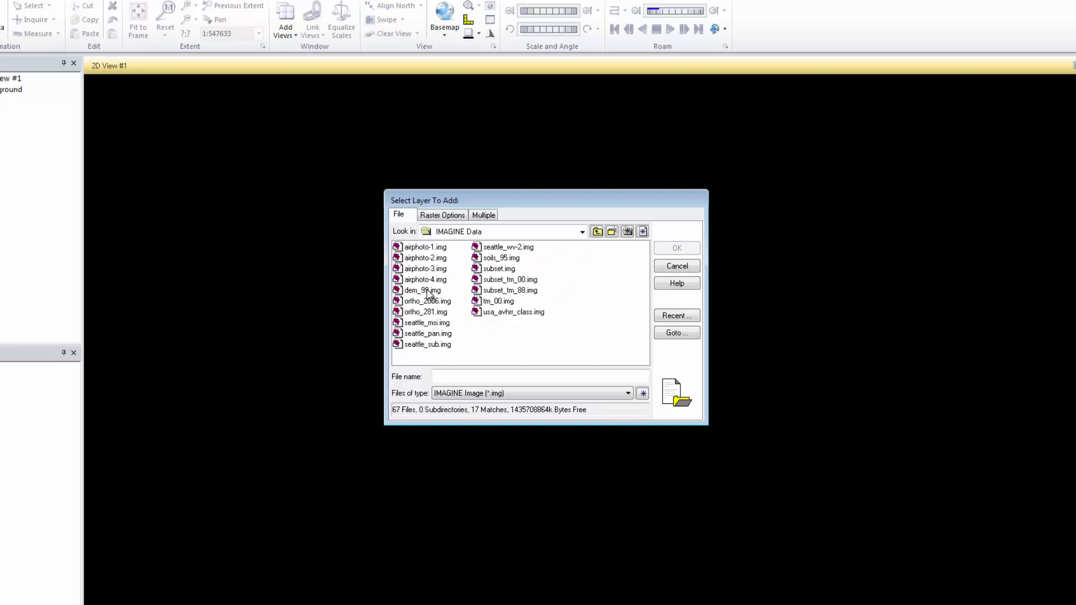
pyautogui.click(498, 300)
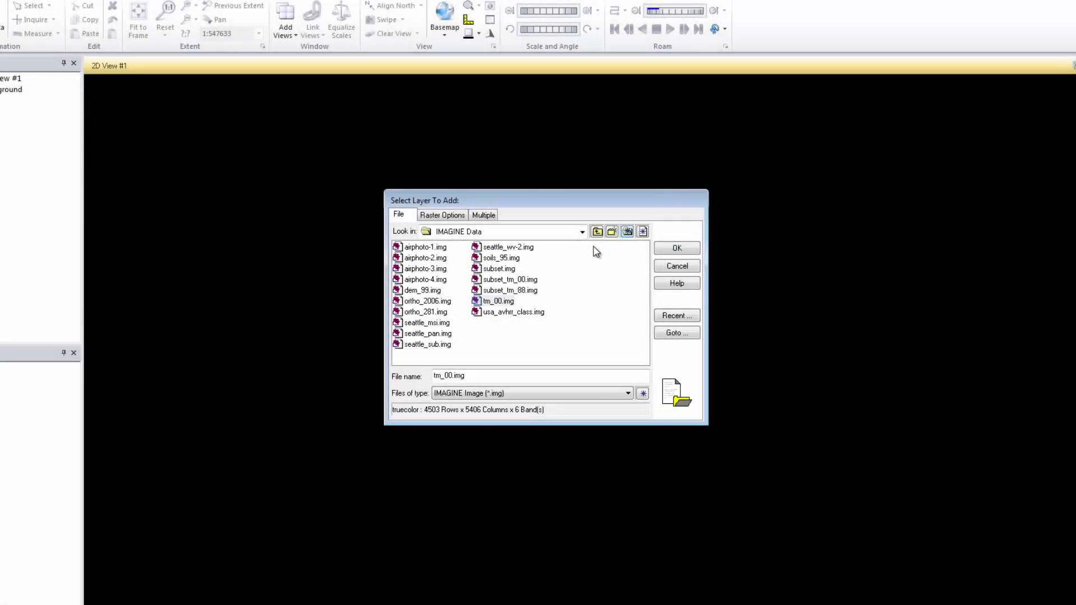
# Review the Multiple options and display tm_00.img in 2D View #1 with bands 4,3,2.
pyautogui.click(483, 215)
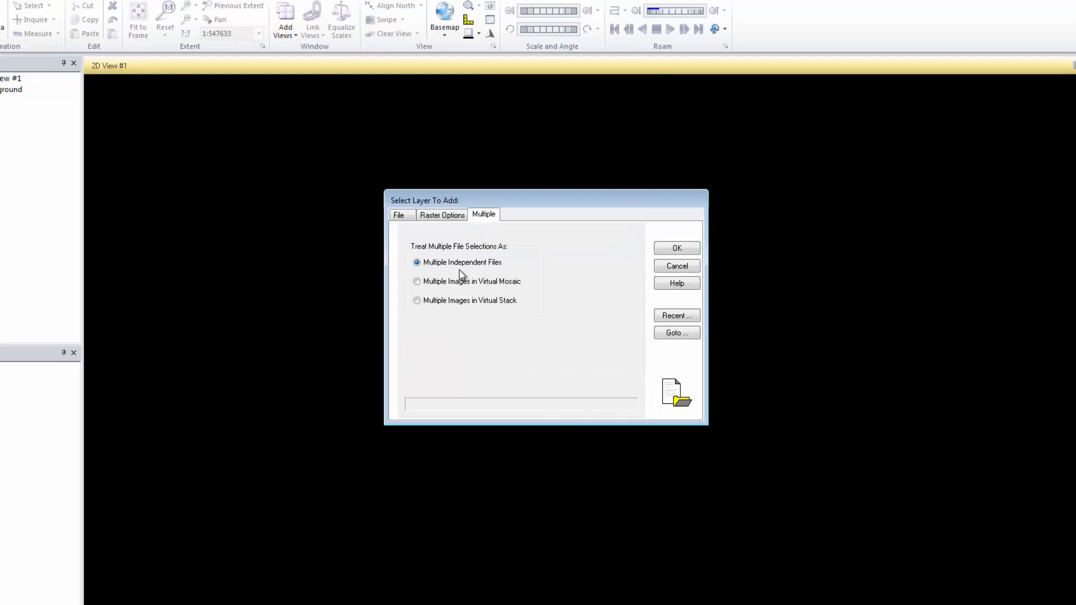
pyautogui.moveTo(609, 258)
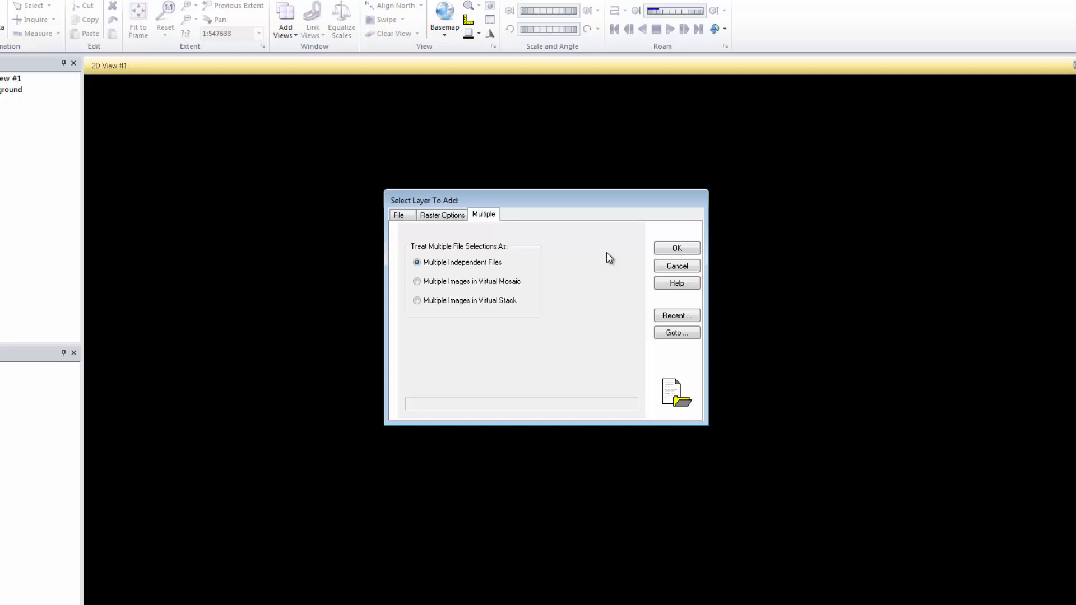
pyautogui.click(674, 248)
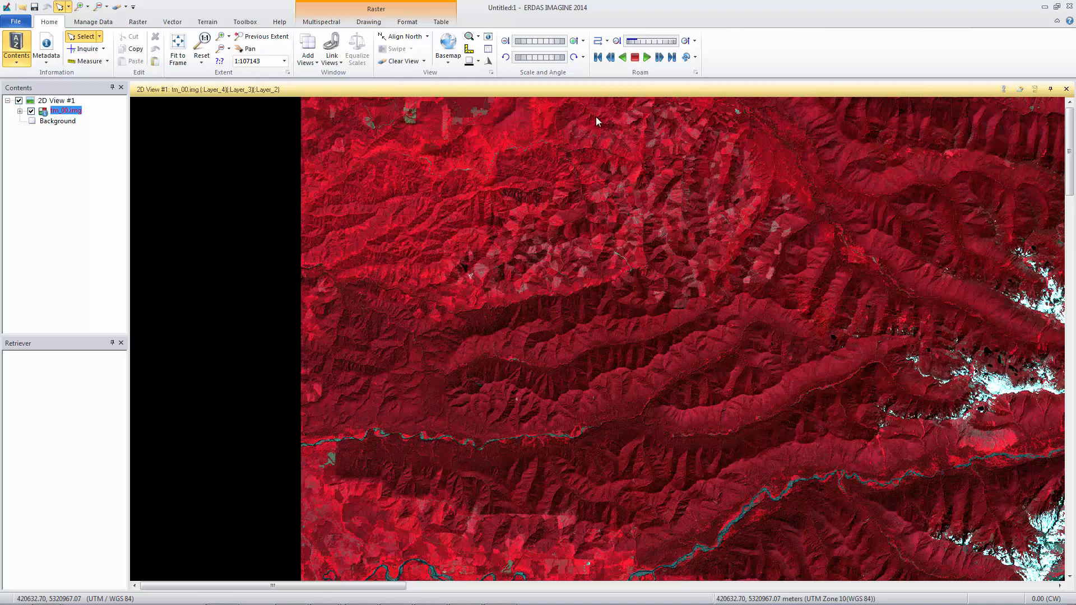
# Fit the whole Landsat image to the view frame via the shortcut menu.
pyautogui.rightClick(597, 121)
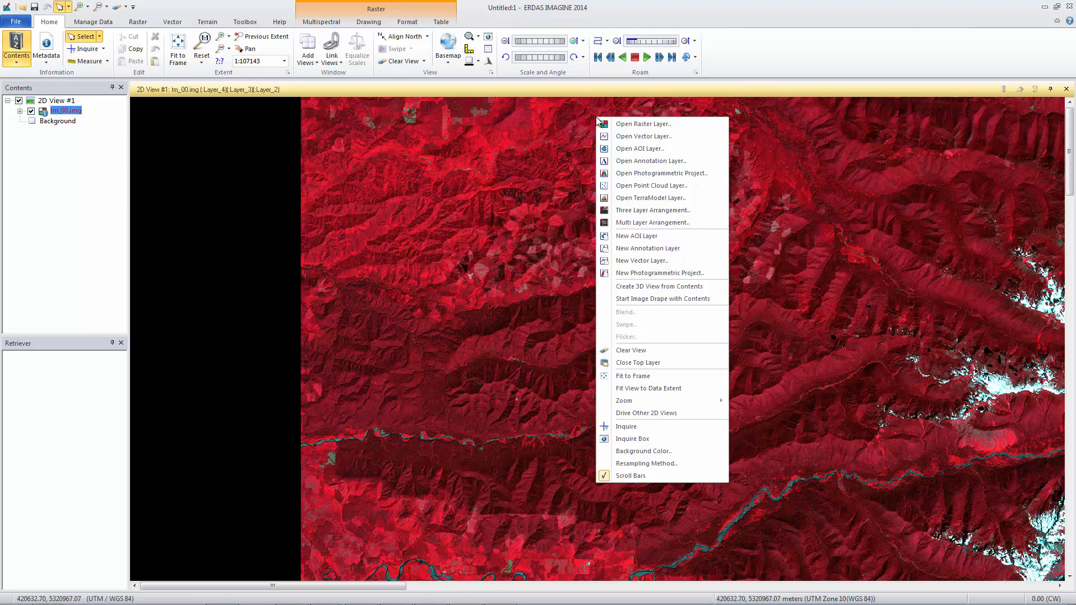
pyautogui.moveTo(644, 376)
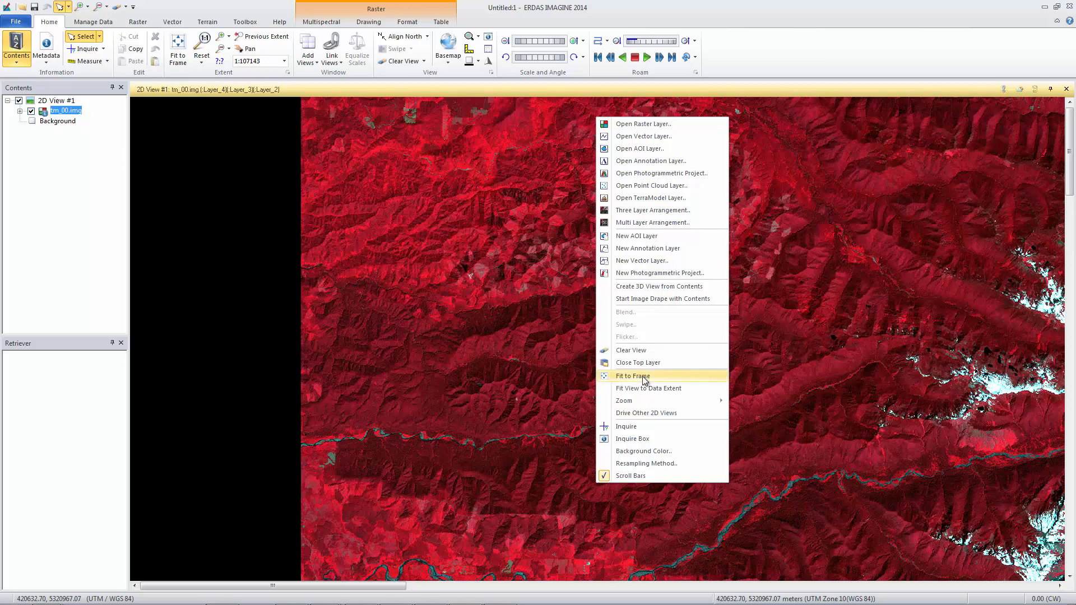
pyautogui.click(631, 375)
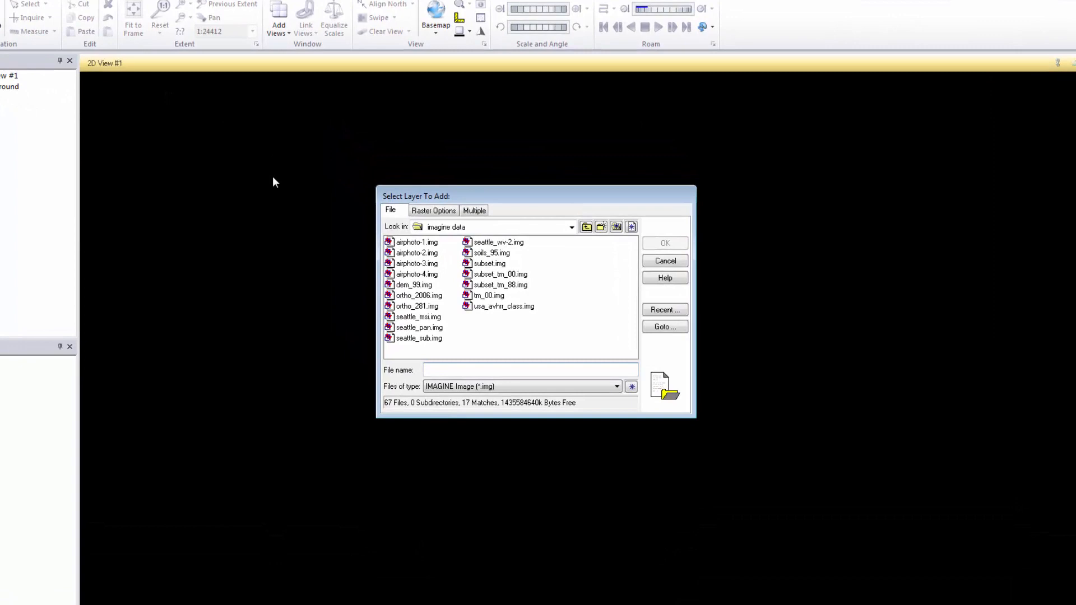
# Add the WorldView-2 image seattle_wv-2.img to 2D View #1.
pyautogui.click(498, 242)
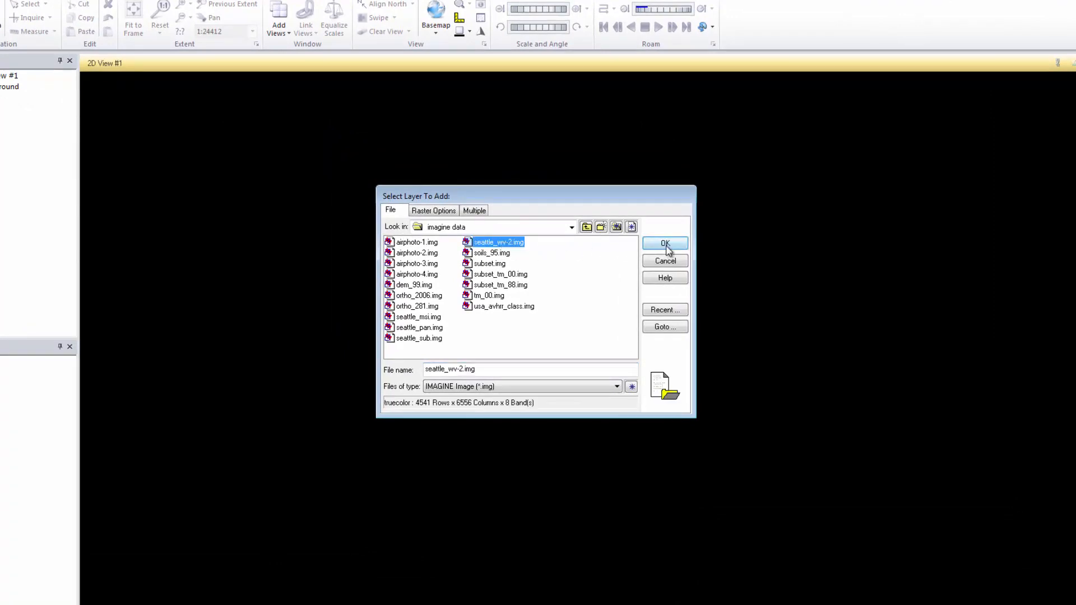
pyautogui.click(664, 243)
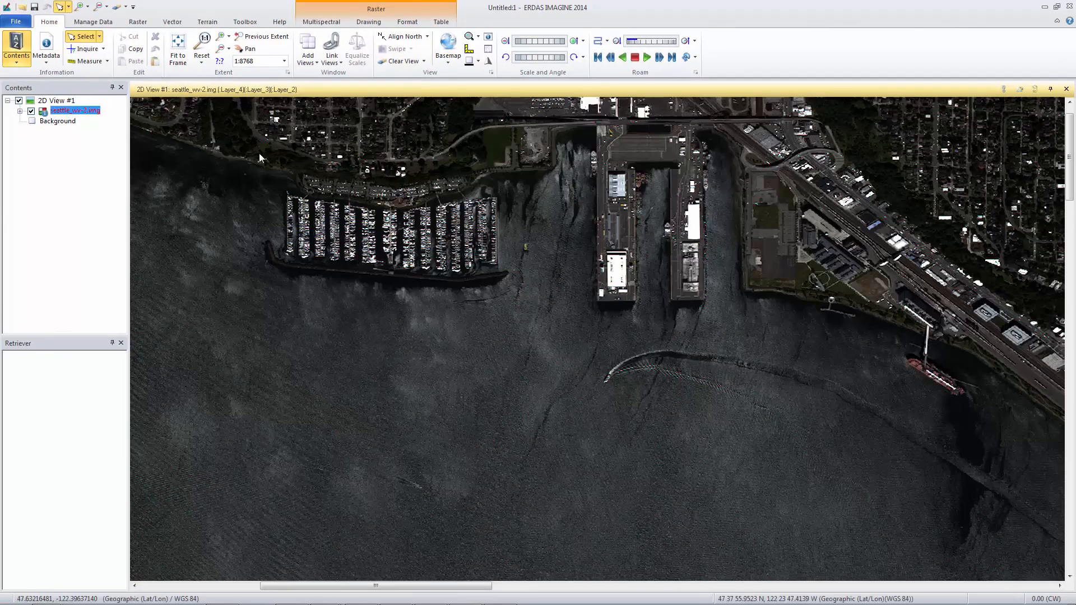
pyautogui.moveTo(254, 154)
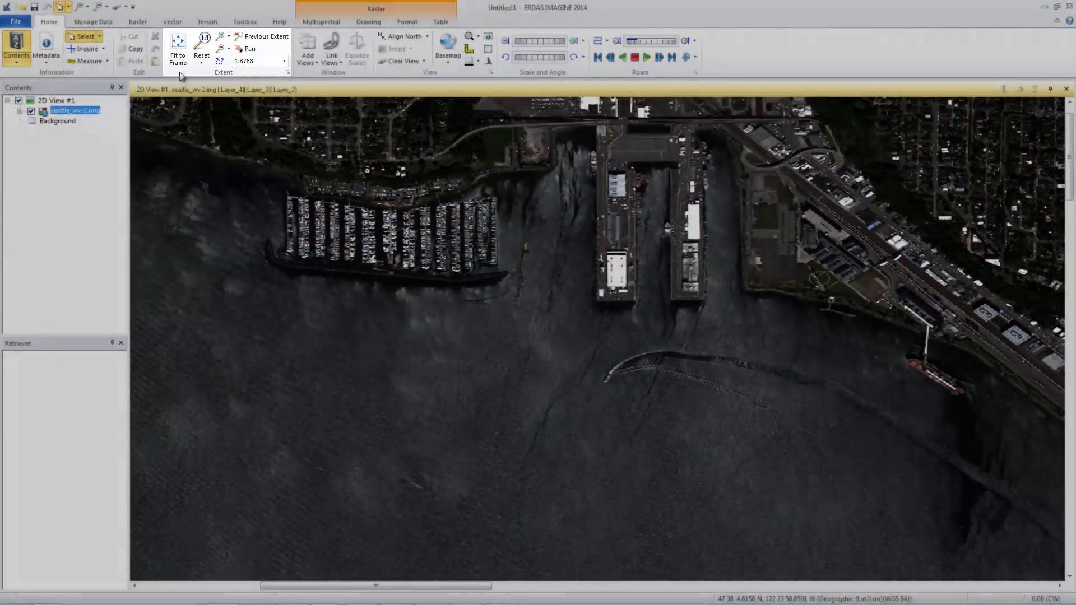
# Fit the Seattle image to frame, pan across downtown to the stadiums, then zoom out.
pyautogui.click(177, 51)
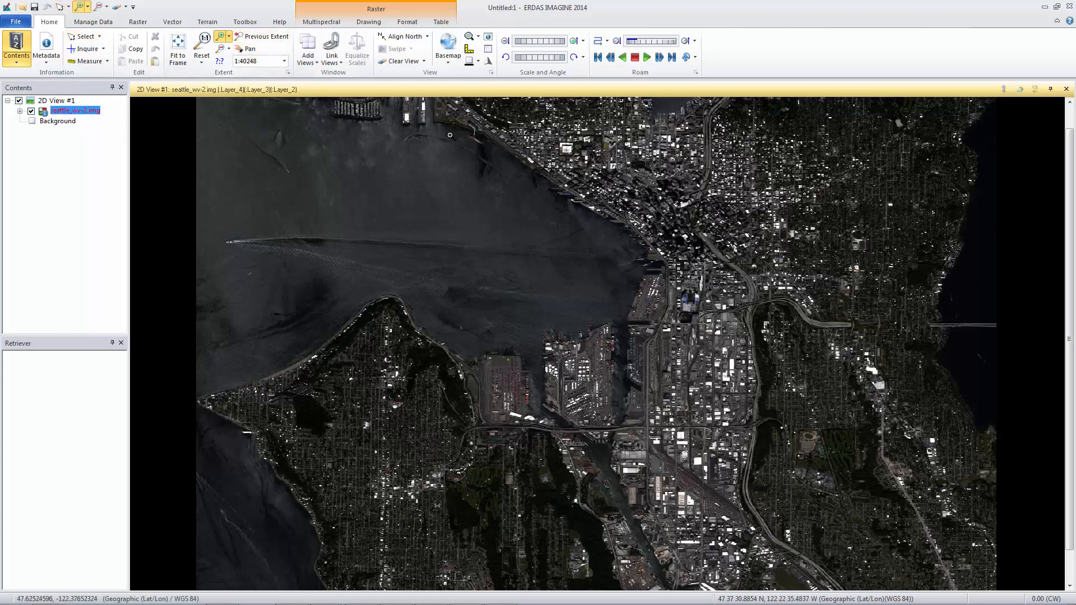
pyautogui.moveTo(656, 258)
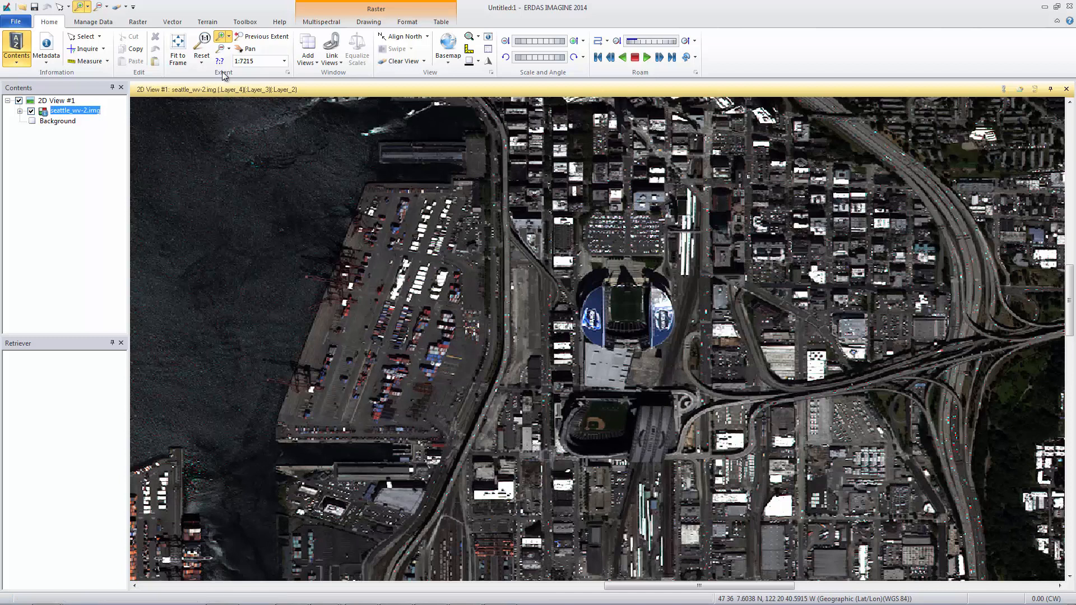
pyautogui.moveTo(536, 226); pyautogui.dragTo(728, 336)
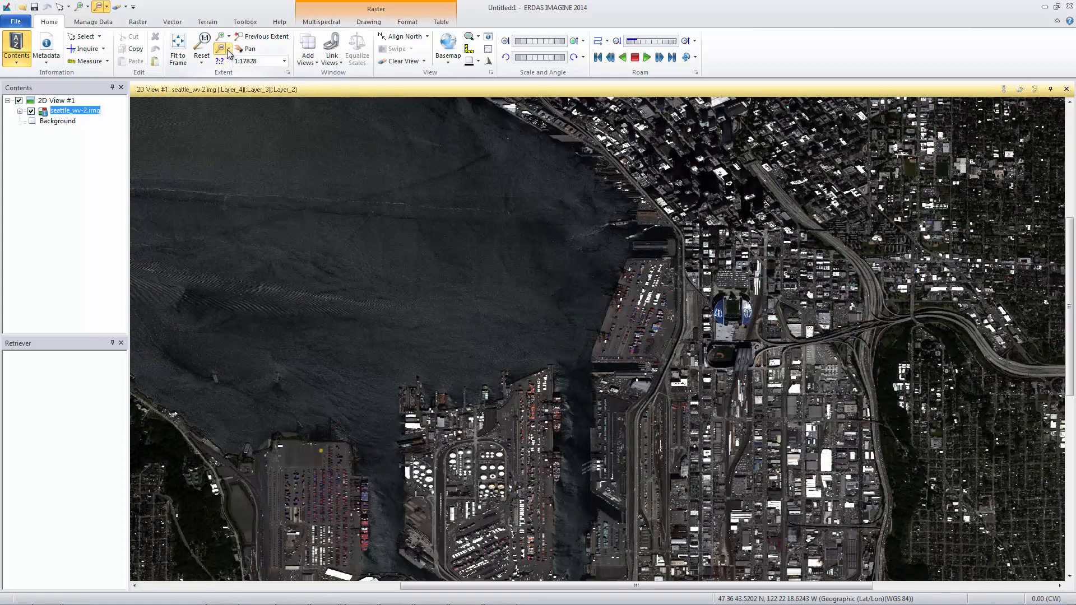
pyautogui.click(222, 49)
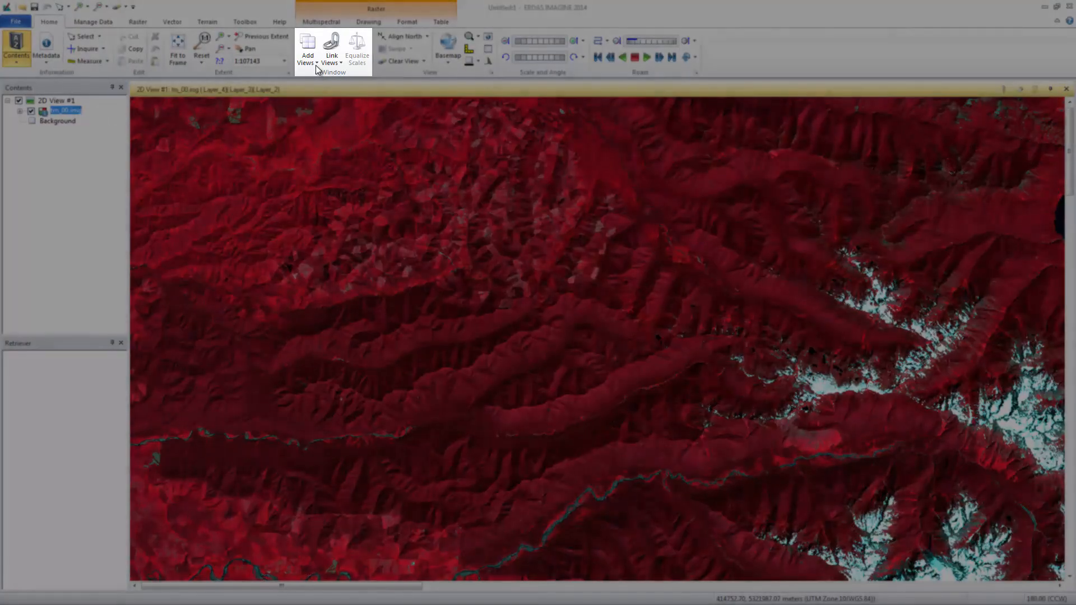
# Display two views side by side from the Add Views menu.
pyautogui.click(307, 48)
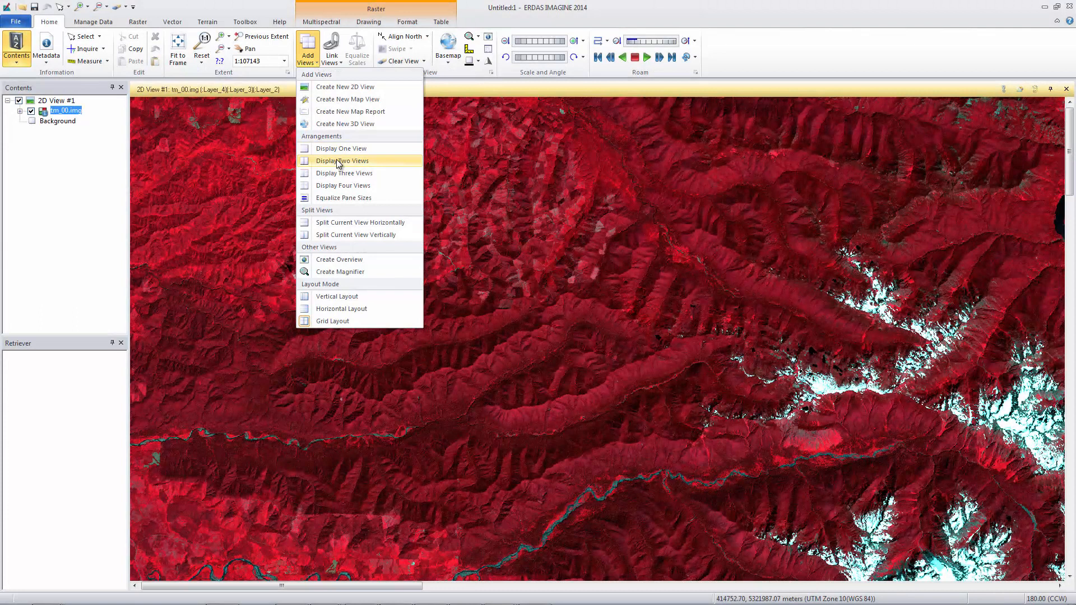
pyautogui.click(341, 160)
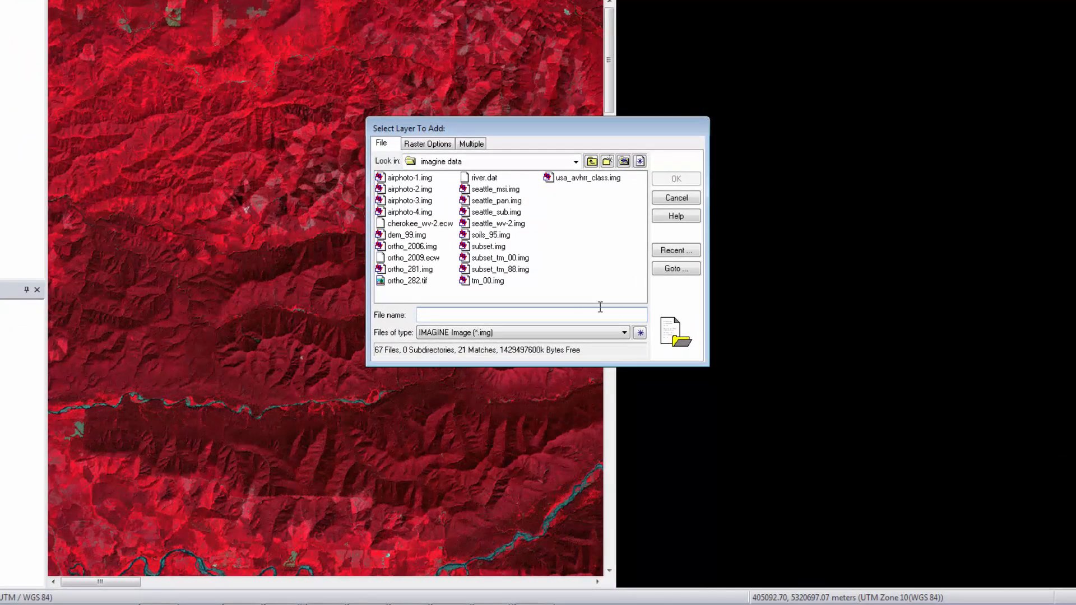
# List All File-based Raster Formats and select seattle_wv-2.img.
pyautogui.click(624, 333)
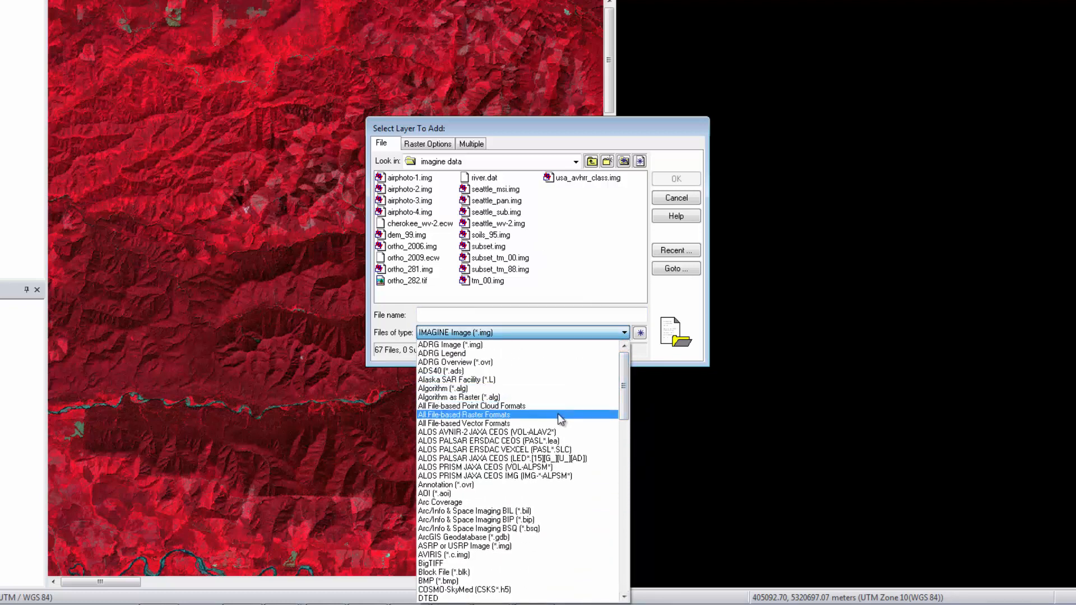
pyautogui.click(464, 414)
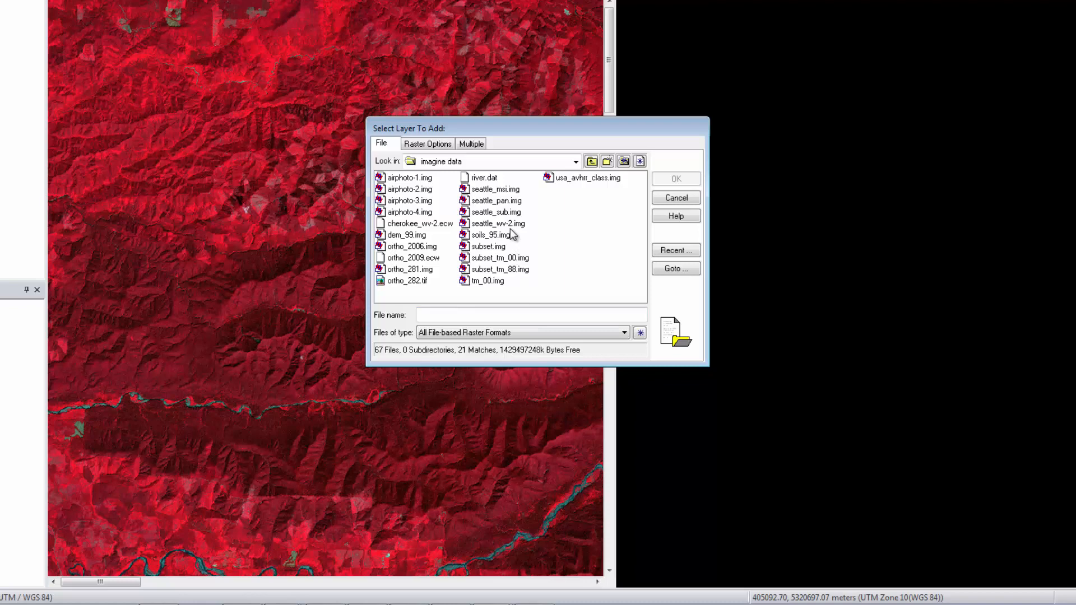
pyautogui.click(496, 223)
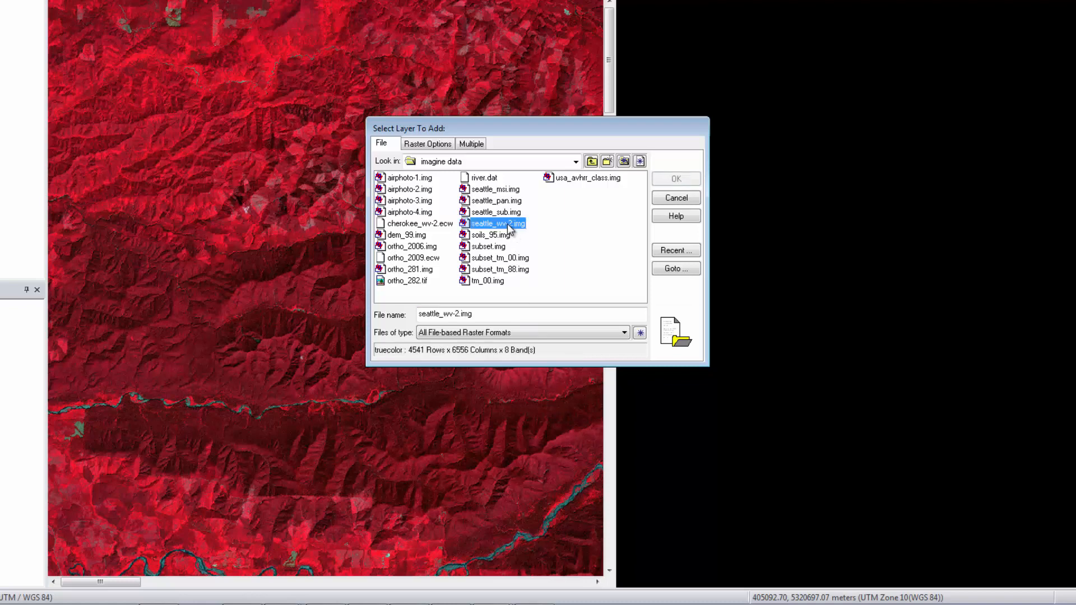
pyautogui.moveTo(478, 210)
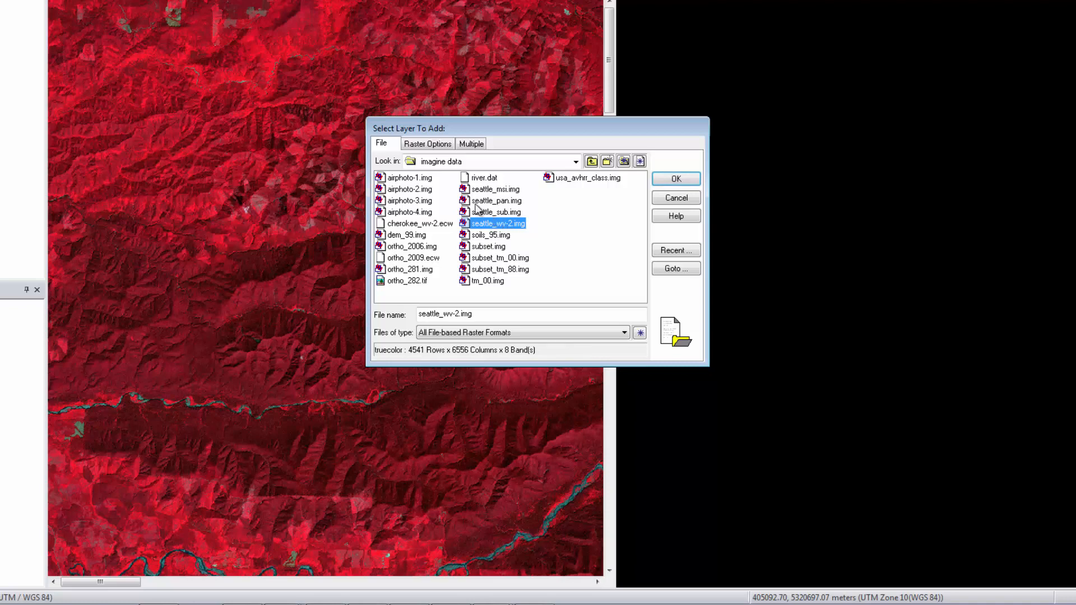
# Enable Fit to Frame in Raster Options and add the image to the second view.
pyautogui.click(427, 143)
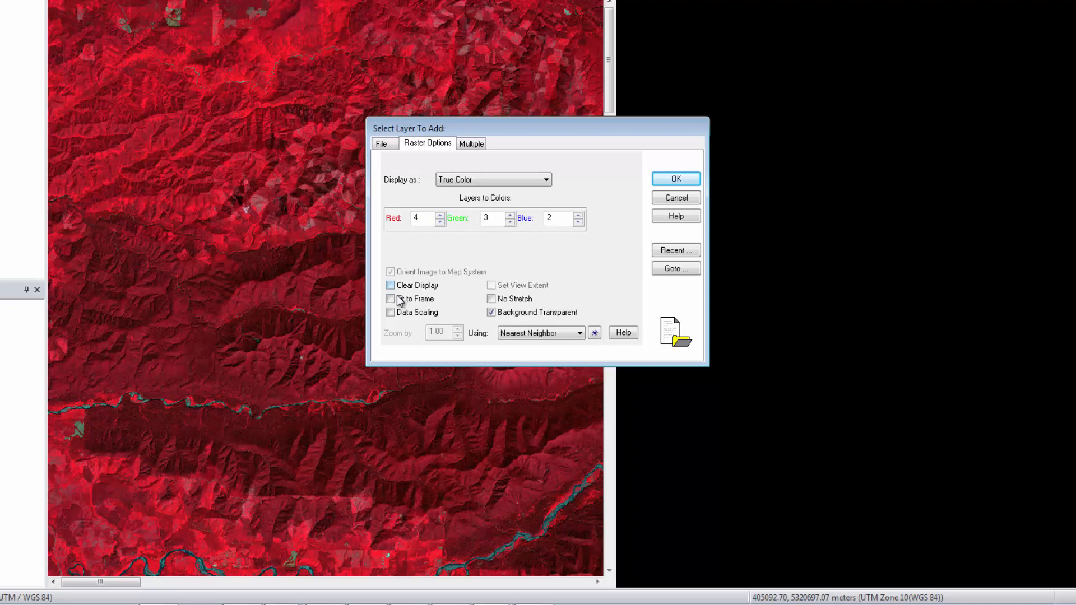
pyautogui.click(390, 299)
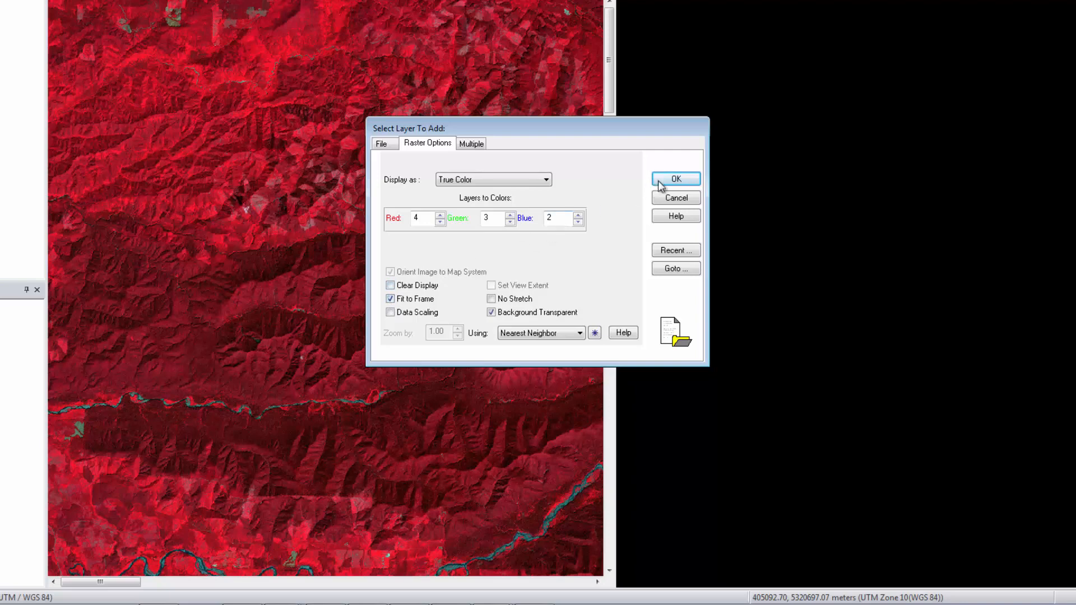
pyautogui.click(675, 178)
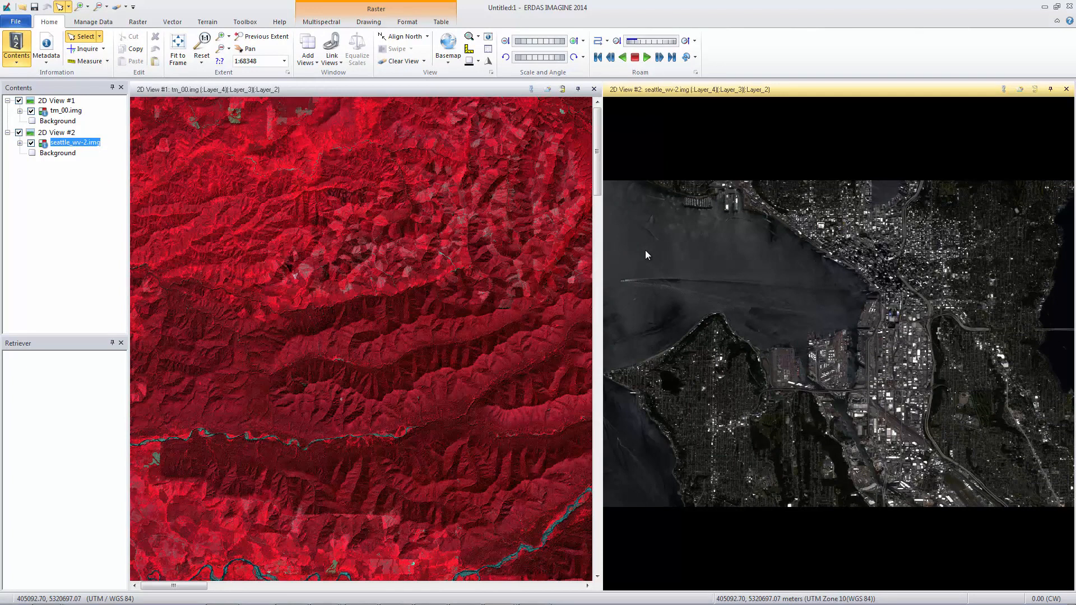
pyautogui.moveTo(42, 78)
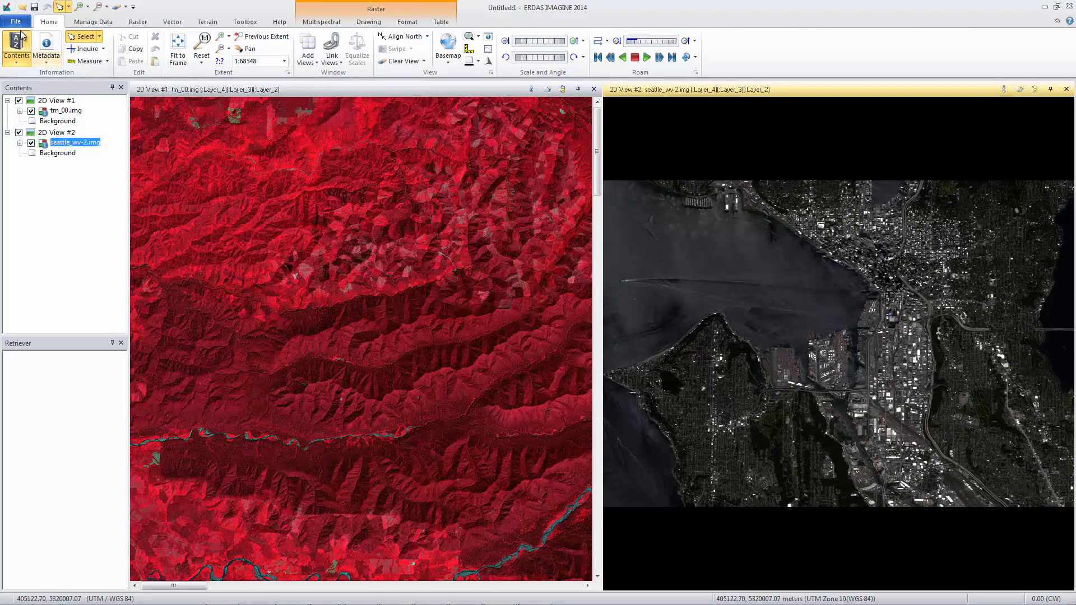
# Set Fit to Frame as the default in the Viewing > Viewer preferences.
pyautogui.click(15, 22)
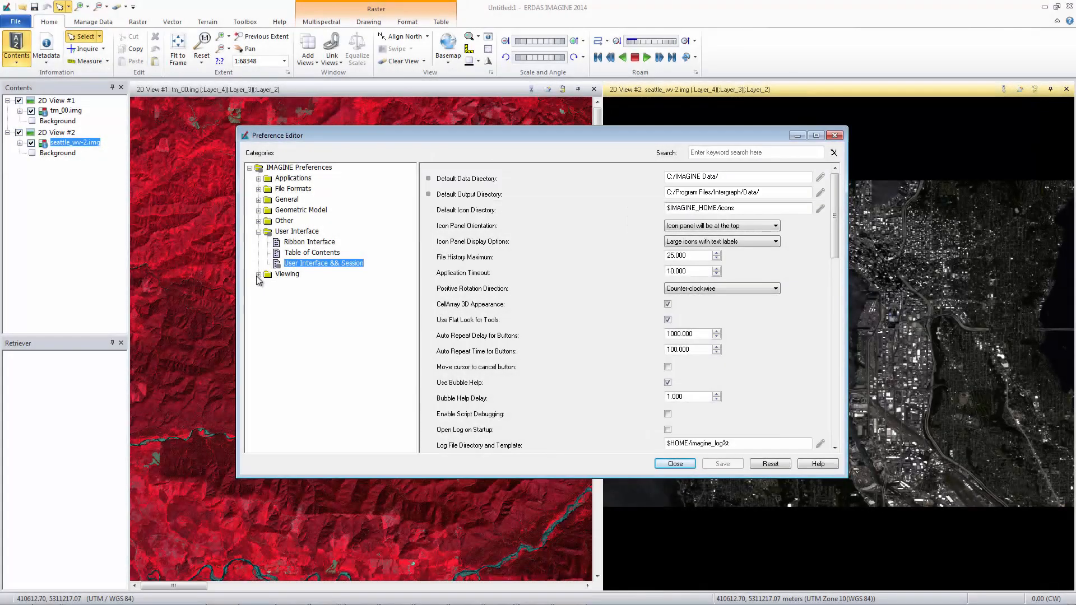
pyautogui.click(258, 274)
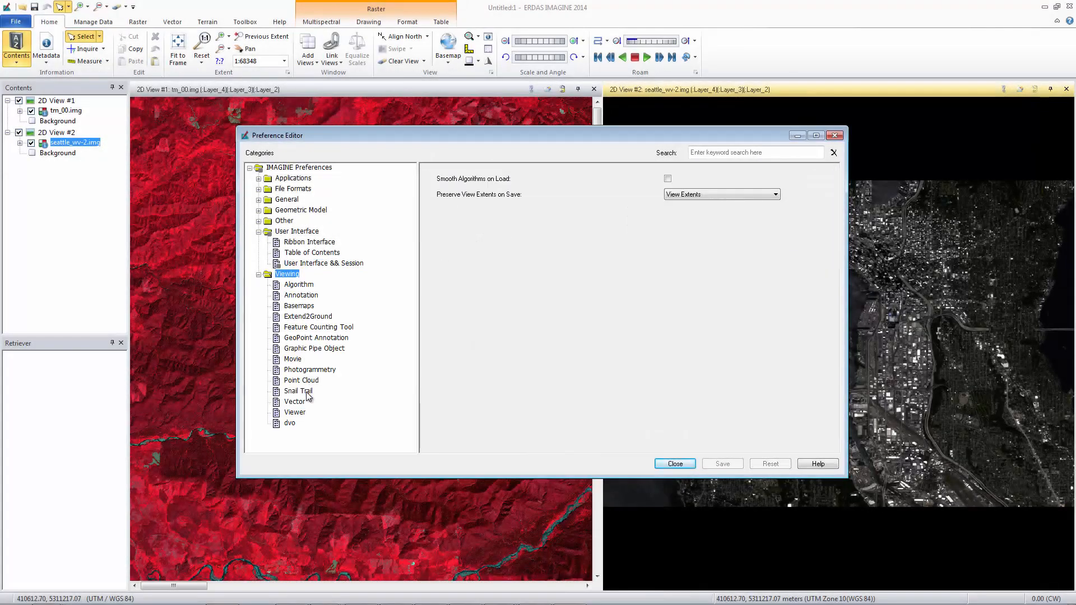
pyautogui.click(295, 412)
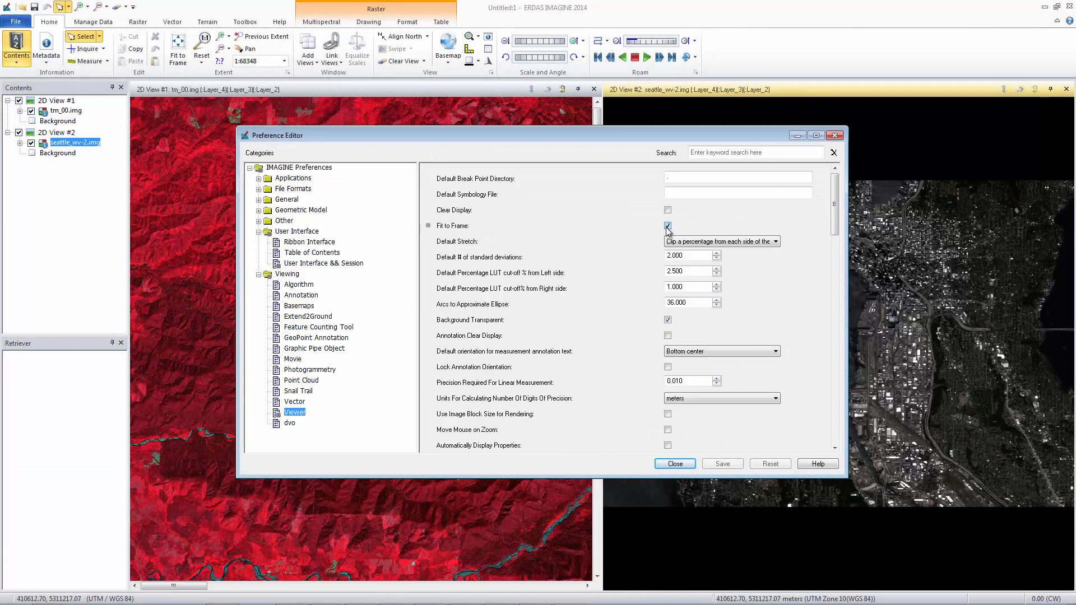
pyautogui.click(722, 462)
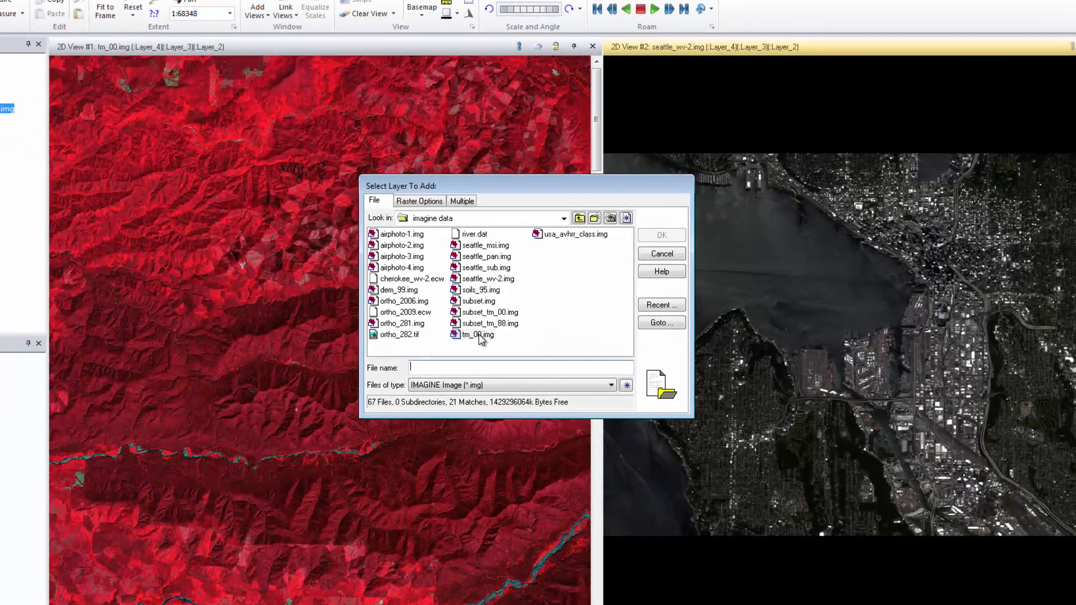
# Add tm_00.img as a second layer over seattle_wv-2.img, checking Raster Options first.
pyautogui.click(477, 334)
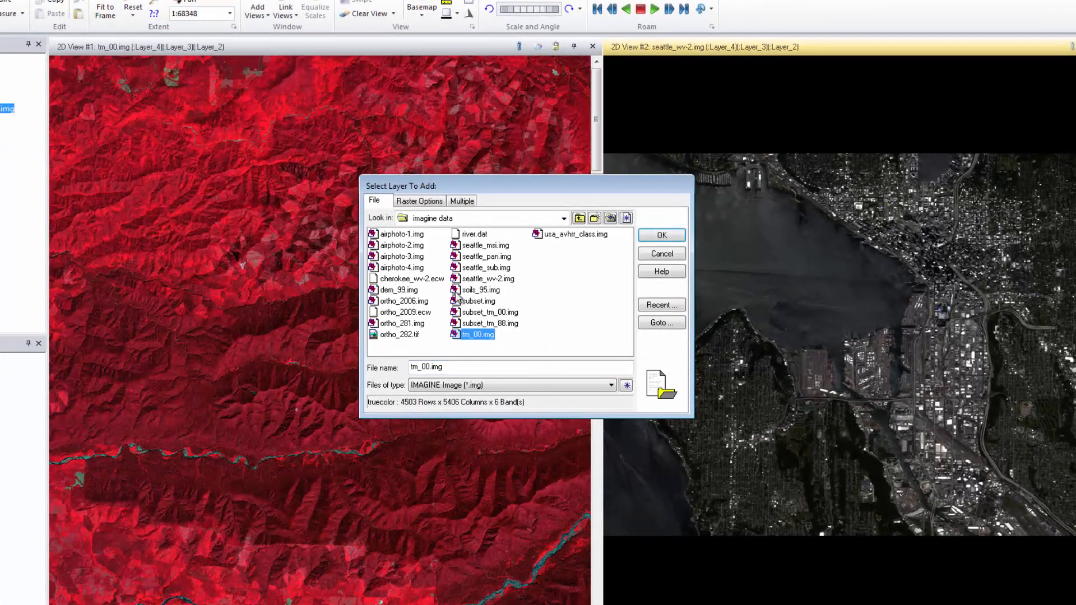
pyautogui.click(419, 200)
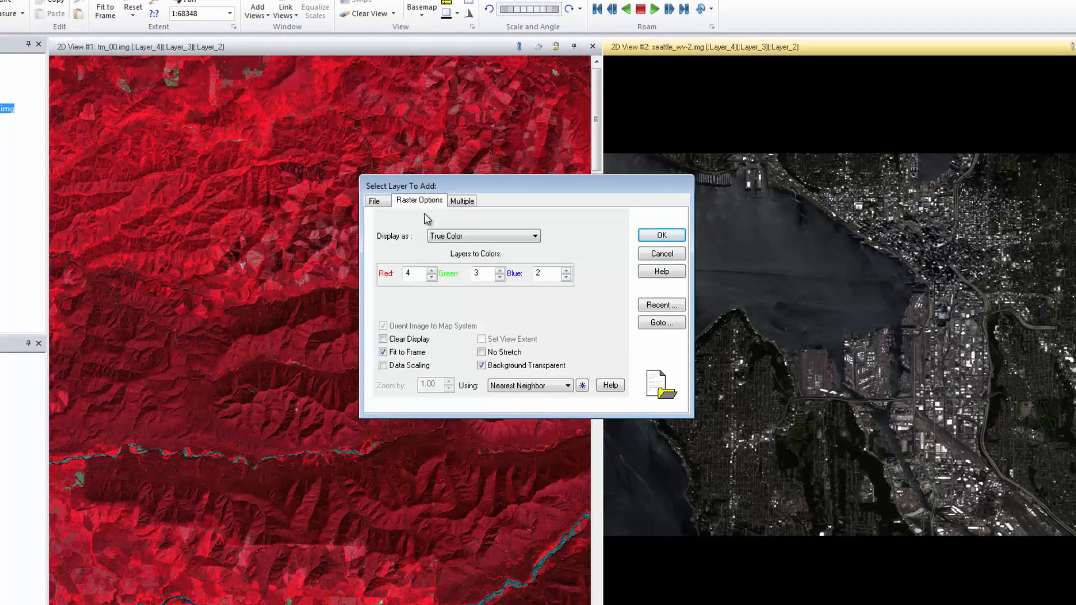
pyautogui.click(383, 352)
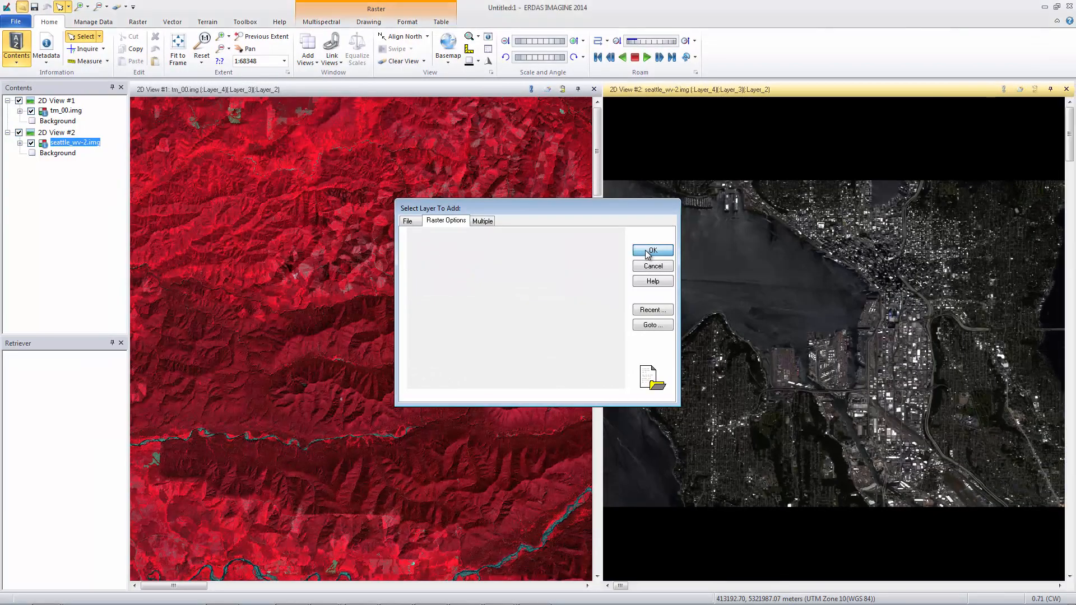
pyautogui.click(651, 250)
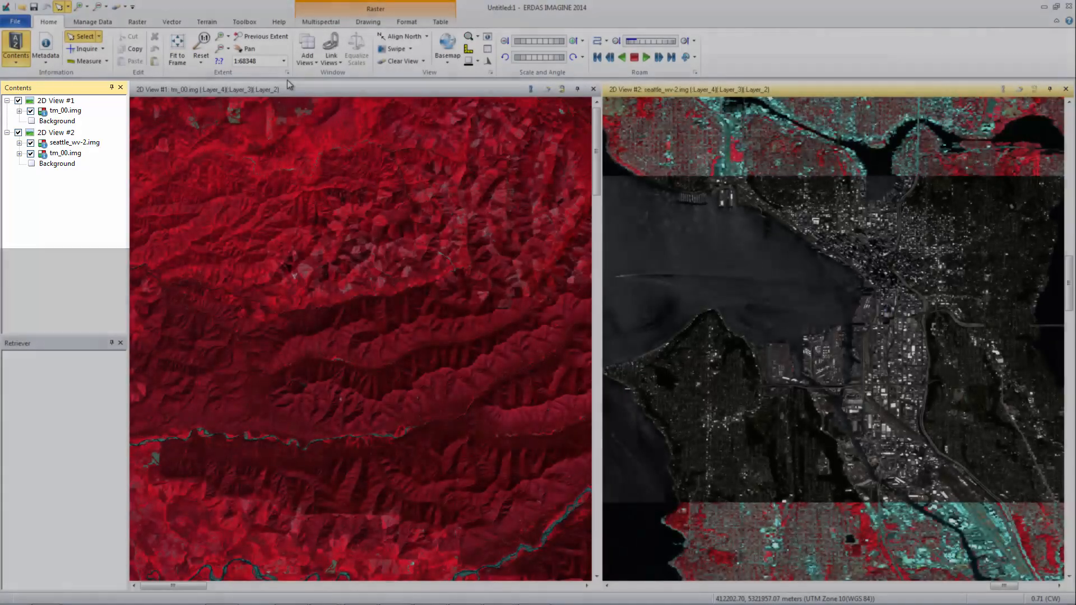
# Select tm_00.img in 2D View #1 and fit the entire Landsat scene to the frame.
pyautogui.click(282, 60)
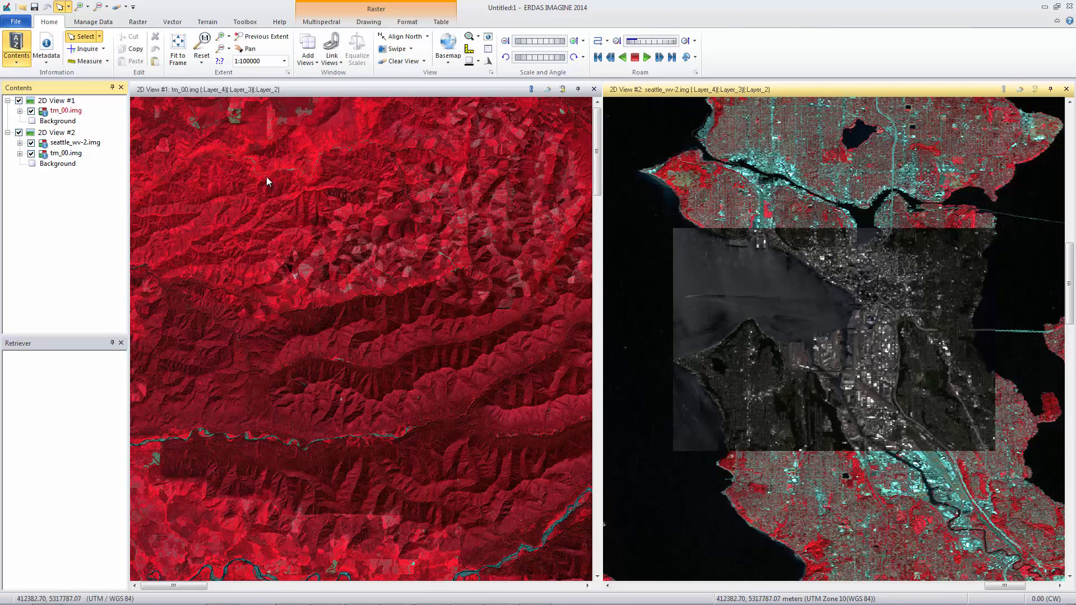
pyautogui.click(178, 49)
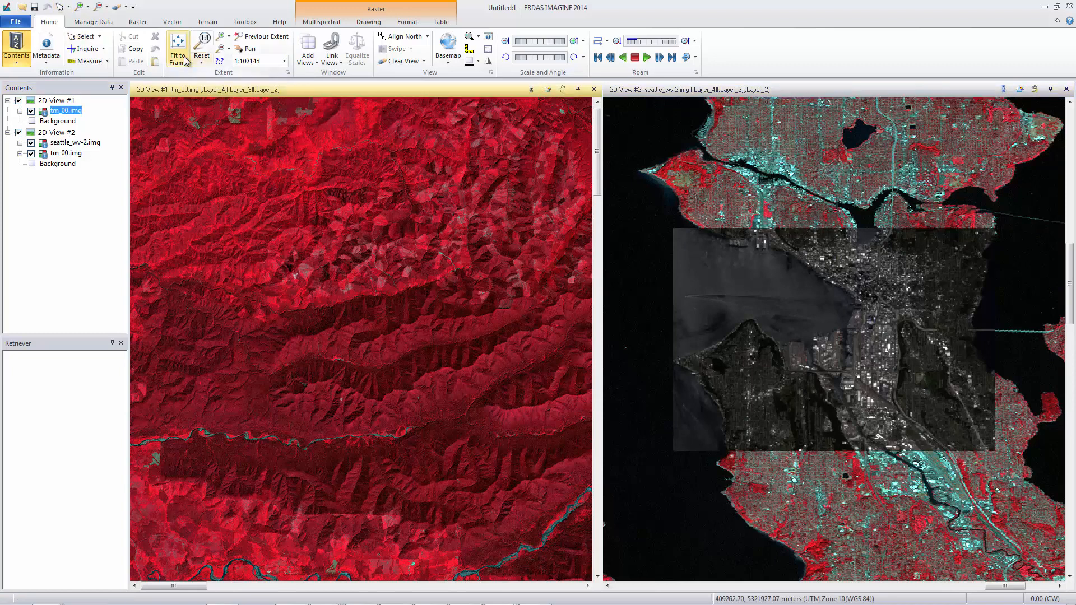
pyautogui.click(178, 52)
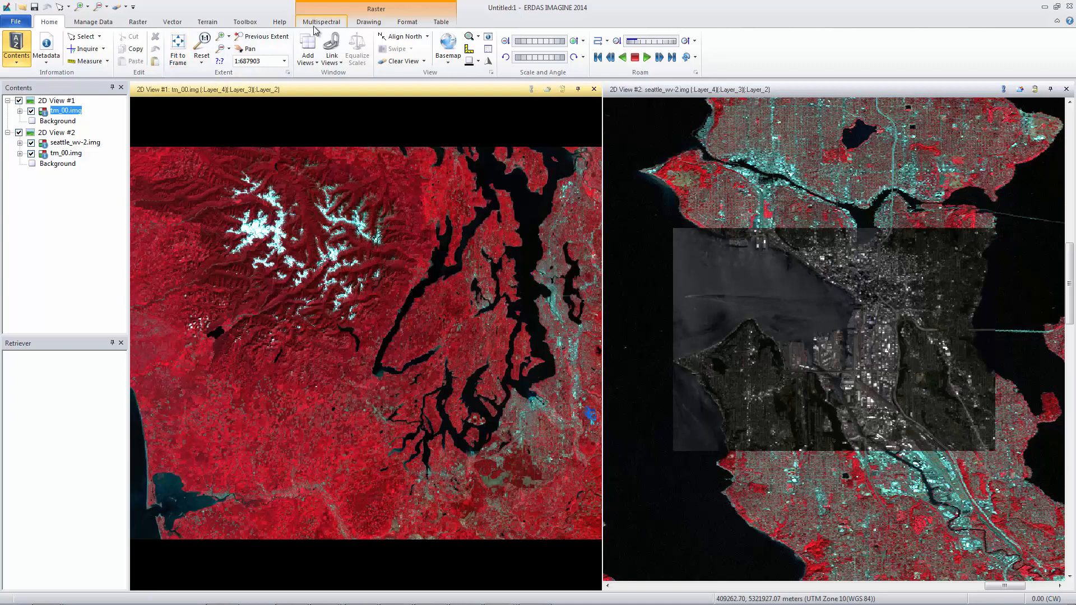
# Try an alternative Landsat band combination with Layer_3 on the blue channel.
pyautogui.click(321, 21)
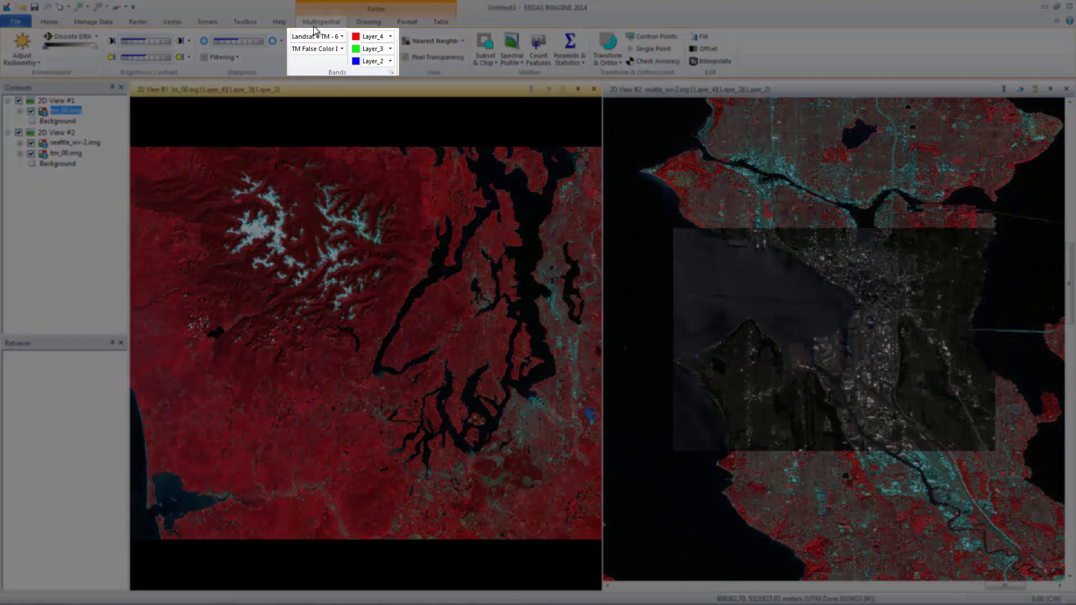
pyautogui.click(391, 36)
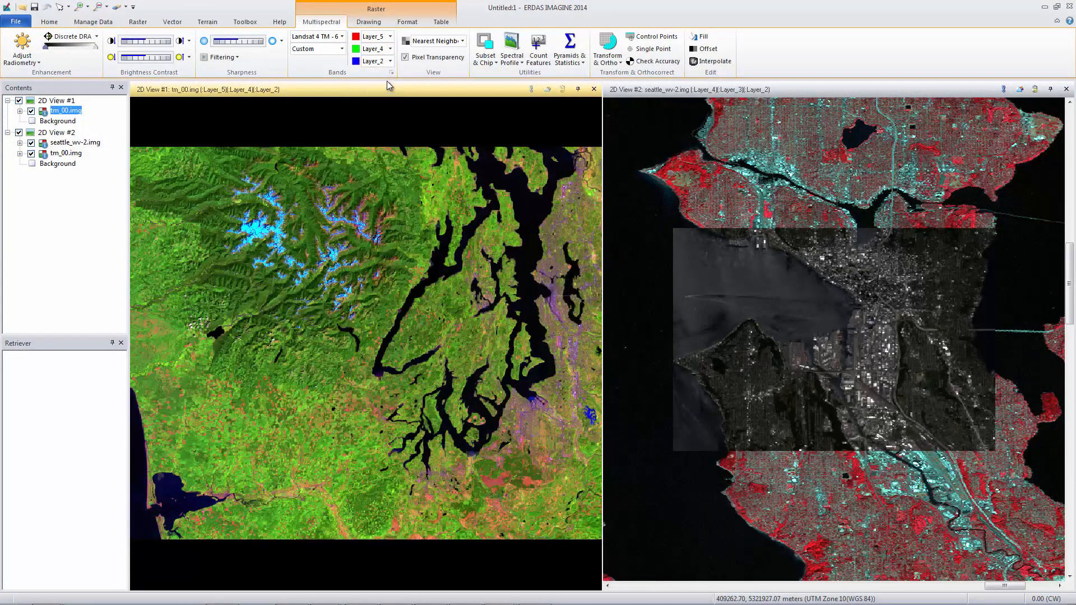
pyautogui.click(390, 60)
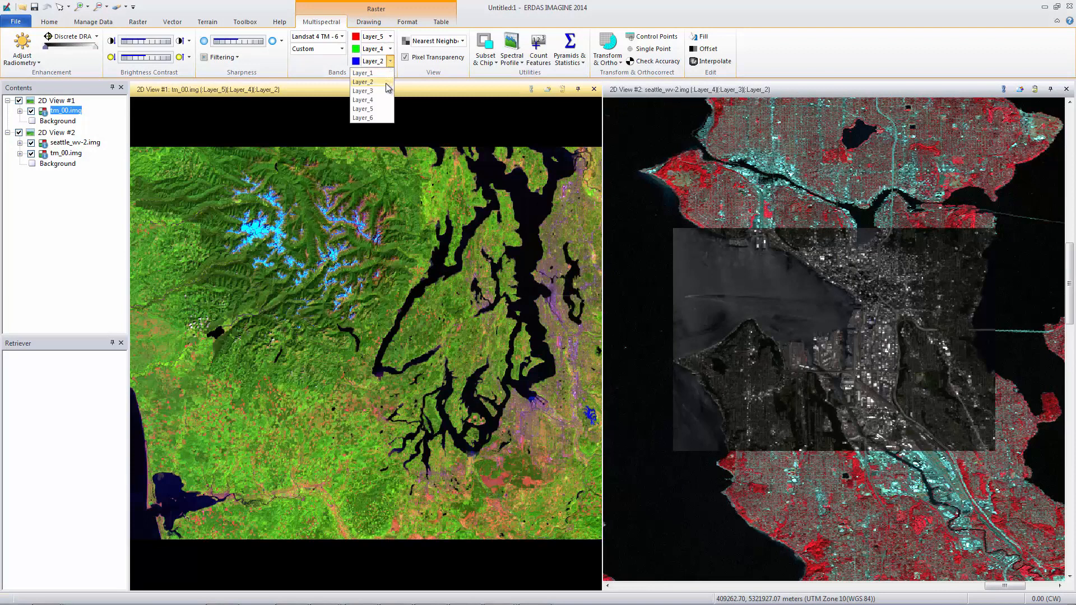
pyautogui.click(362, 91)
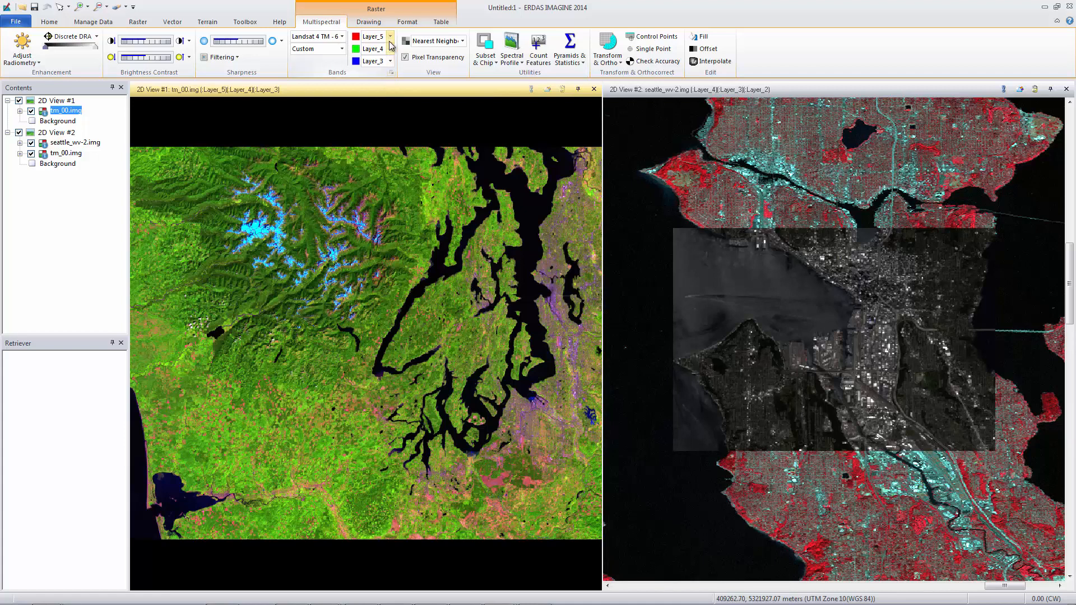
# Restore tm_00.img to false-colour IR: Layer_4 red, Layer_3 green, Layer_2 blue.
pyautogui.click(389, 36)
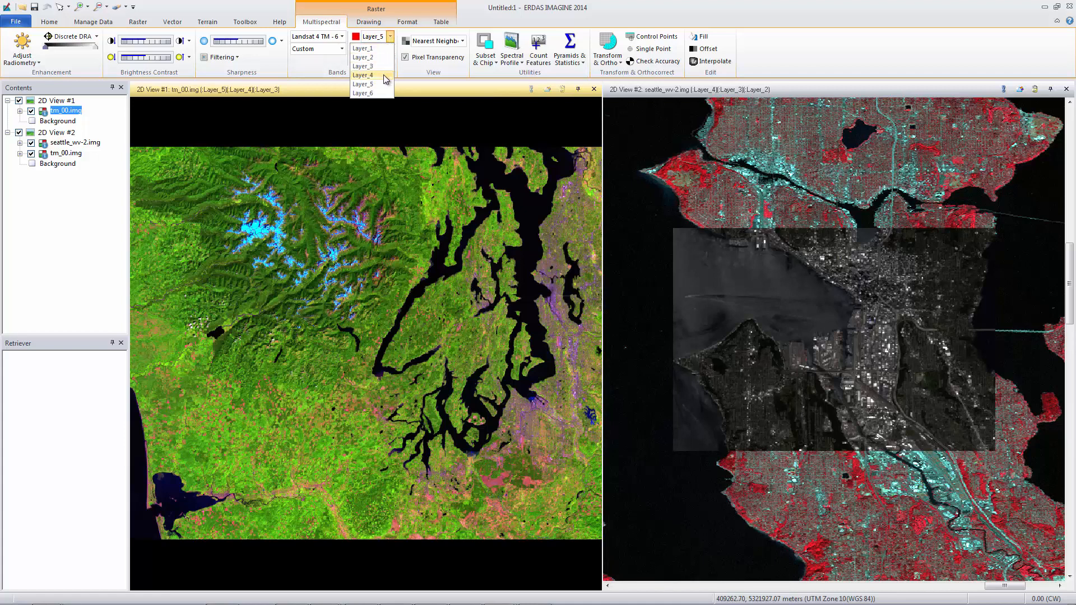
pyautogui.click(363, 74)
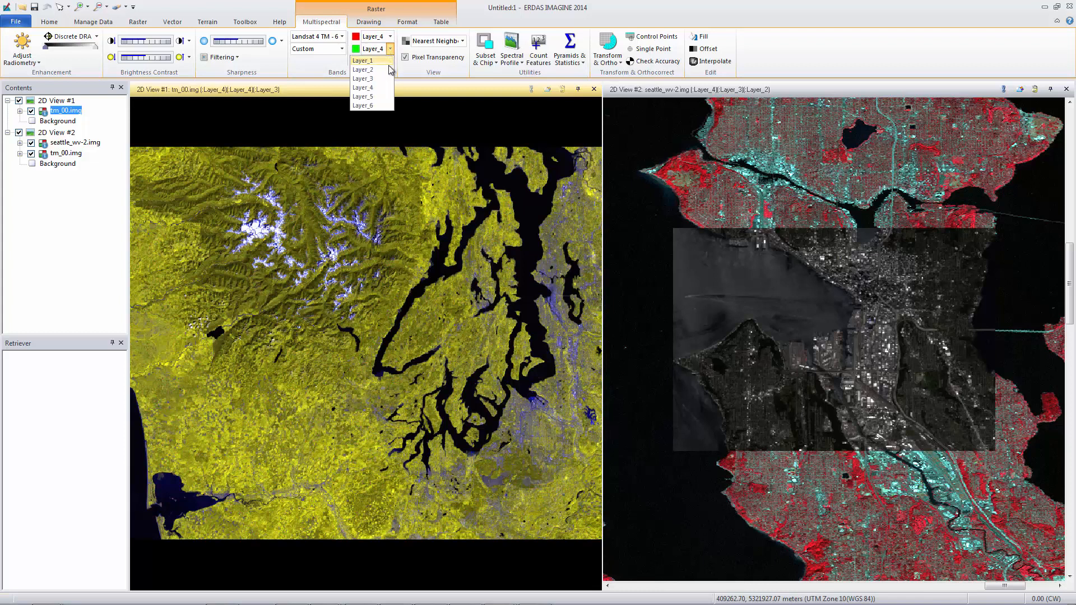
pyautogui.click(362, 91)
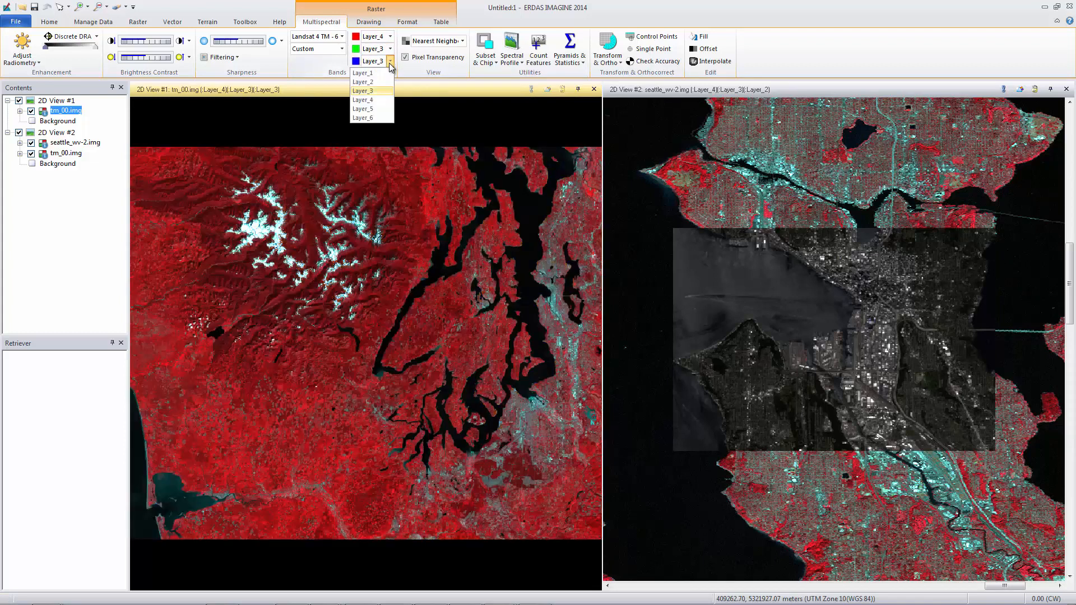
pyautogui.click(362, 82)
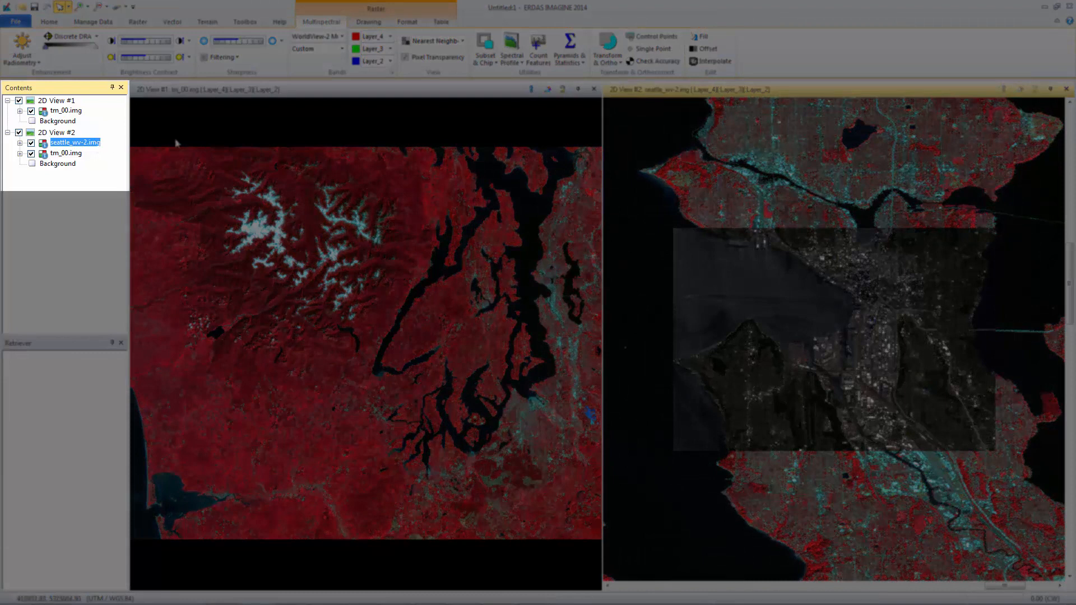
# Show seattle_wv-2.img with the WorldView-2 TM-Style False Color IR preset (bands 7-5-3).
pyautogui.click(341, 36)
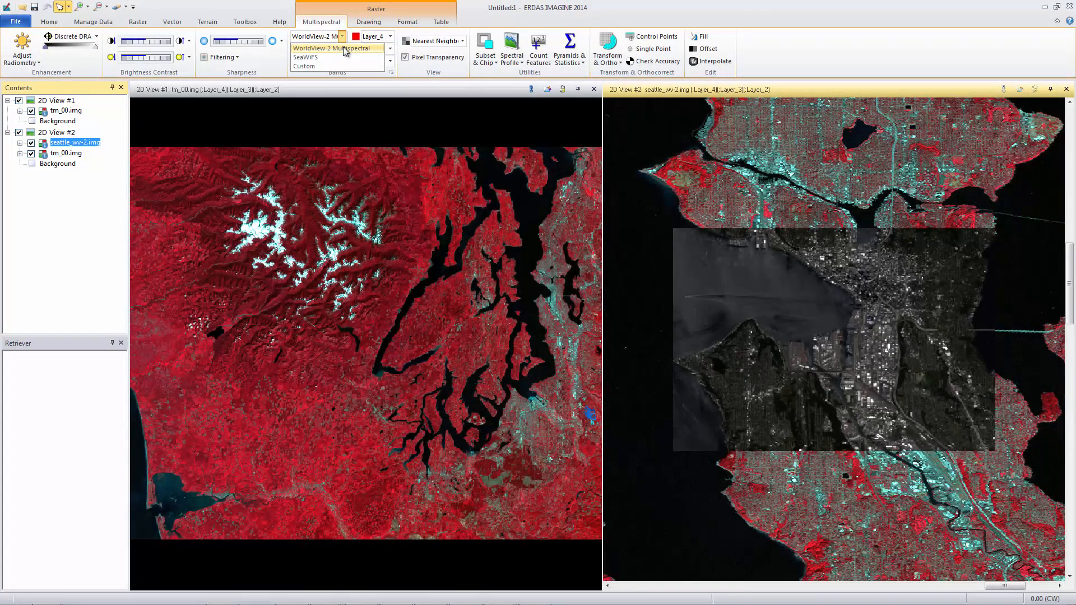
pyautogui.click(341, 36)
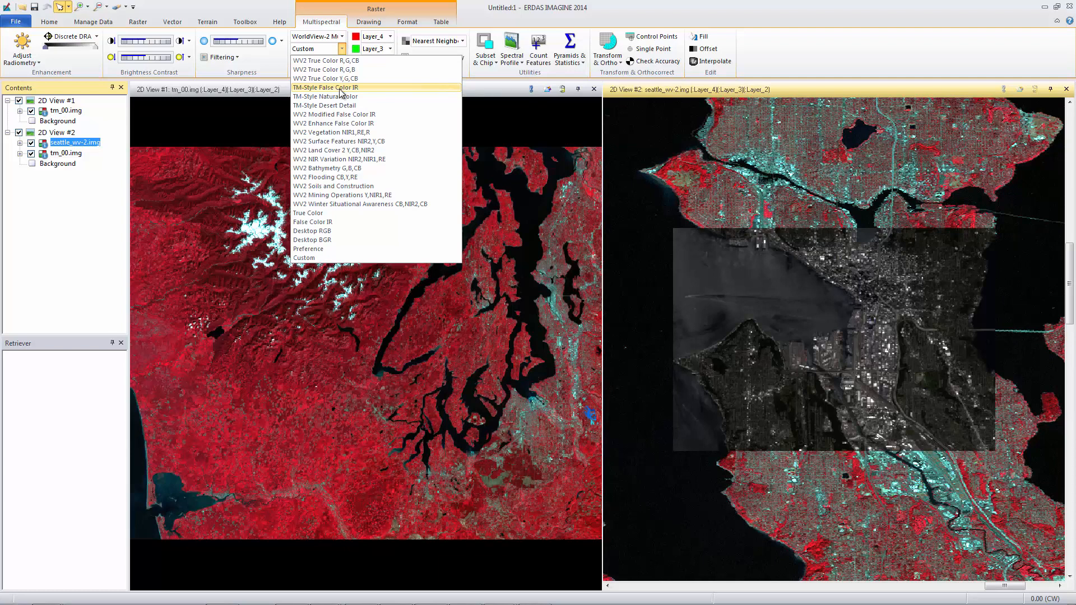
pyautogui.click(326, 87)
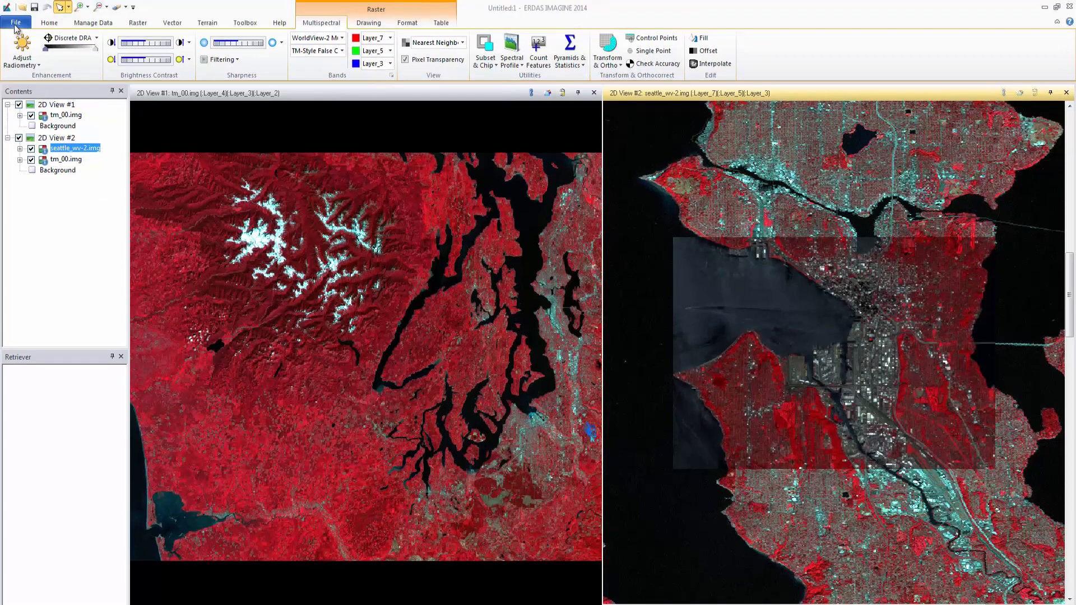
# Save the two-view layout as a session file named WV2_TM.
pyautogui.click(15, 22)
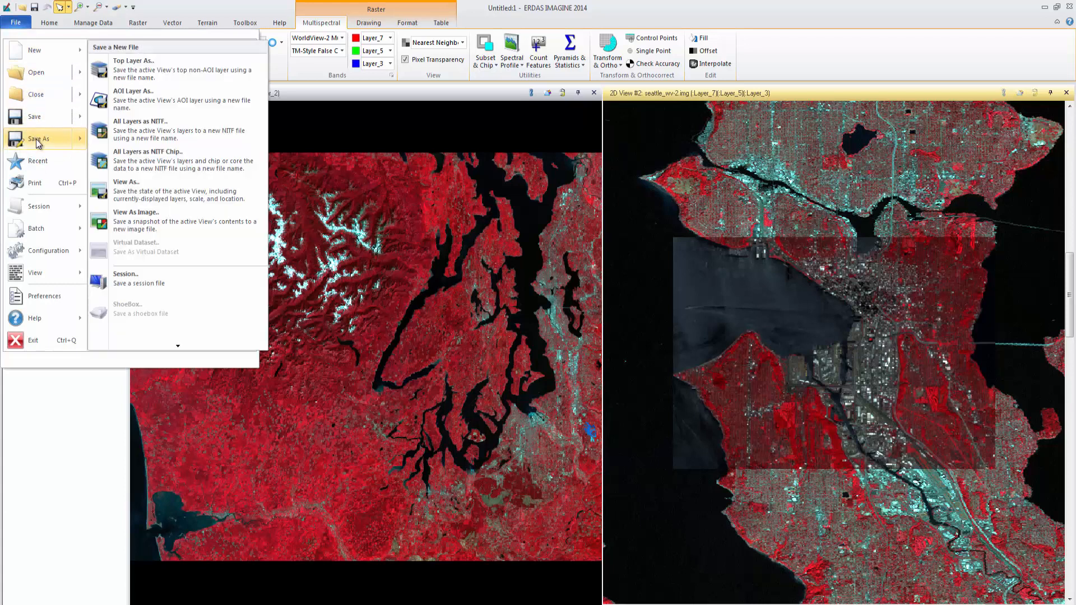
pyautogui.moveTo(144, 281)
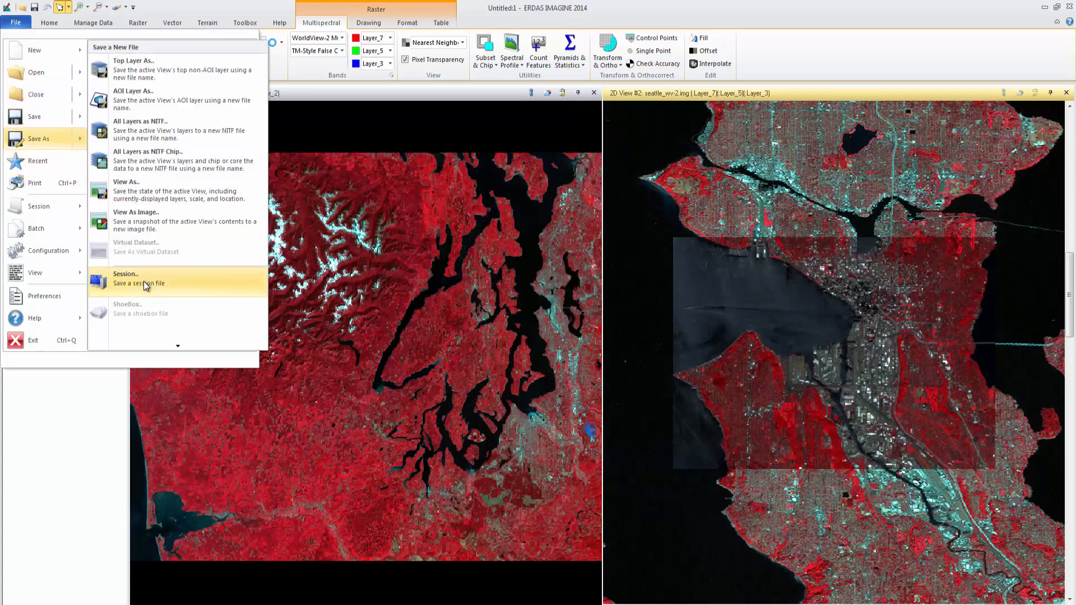
pyautogui.click(125, 279)
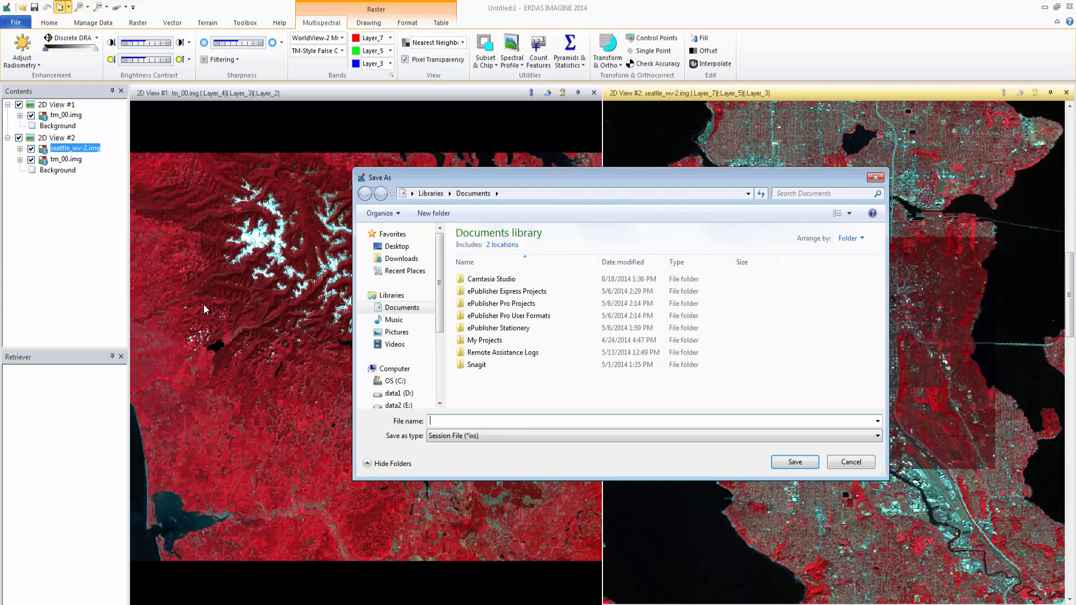
pyautogui.write('WV2_TM')
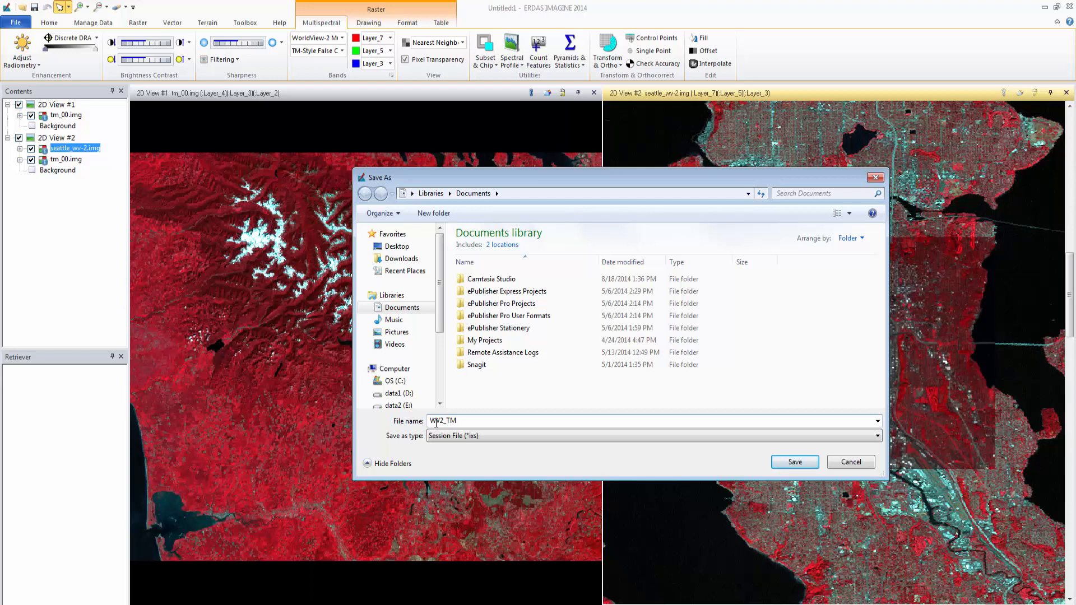
pyautogui.click(794, 462)
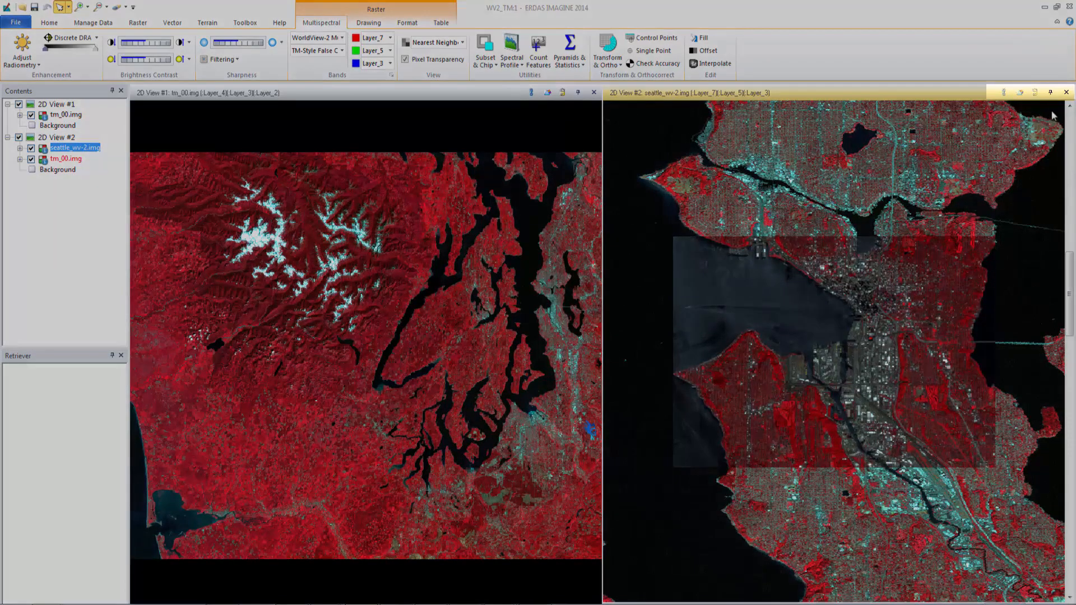
# Close 2D View #2 so only the tm_00.img view remains.
pyautogui.click(1066, 92)
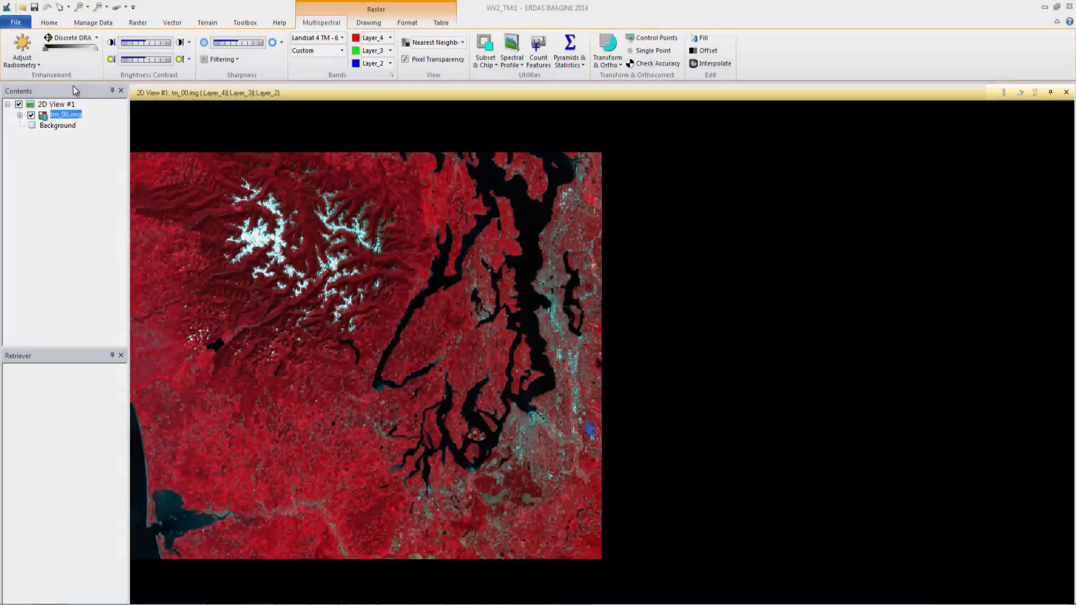
pyautogui.click(49, 22)
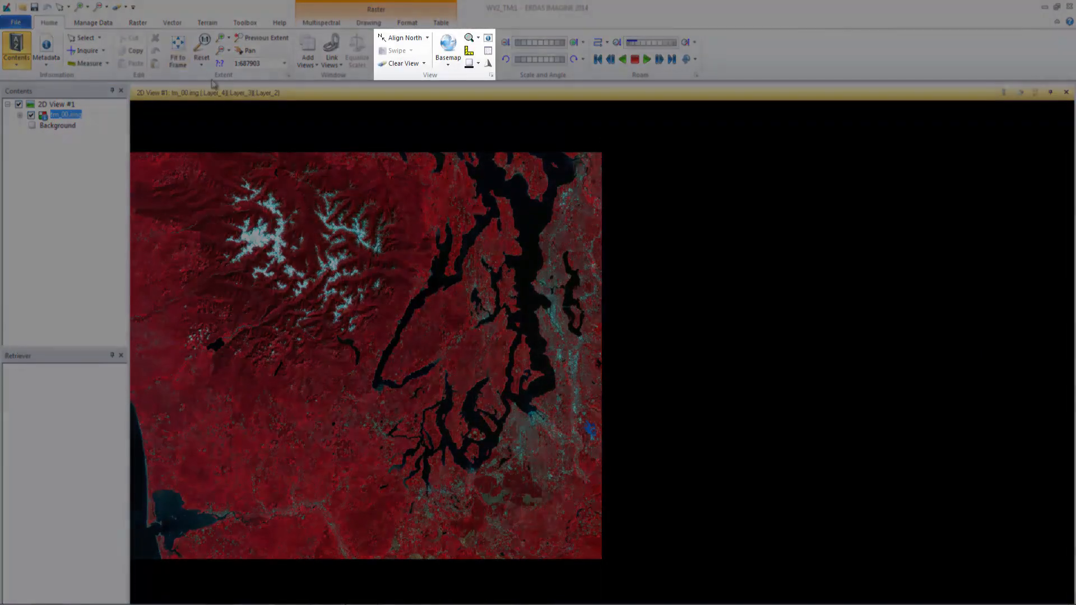